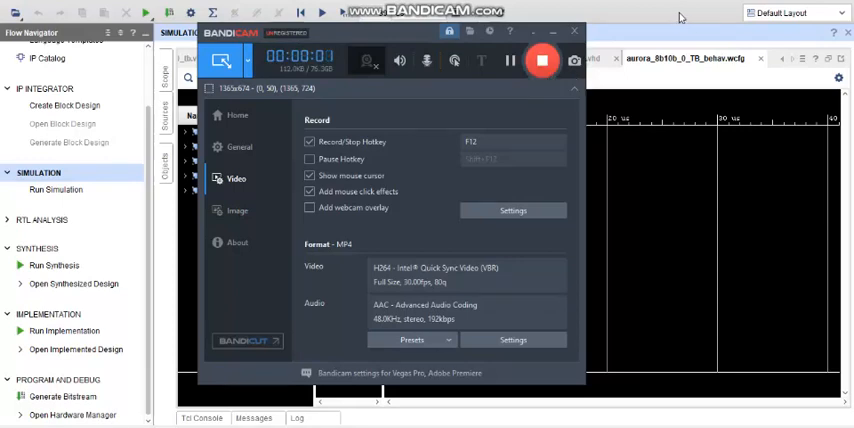
# Step: Switch to the aurora_8b10b_extension.vhd source and scroll up to its entity port list
pyautogui.click(575, 31)
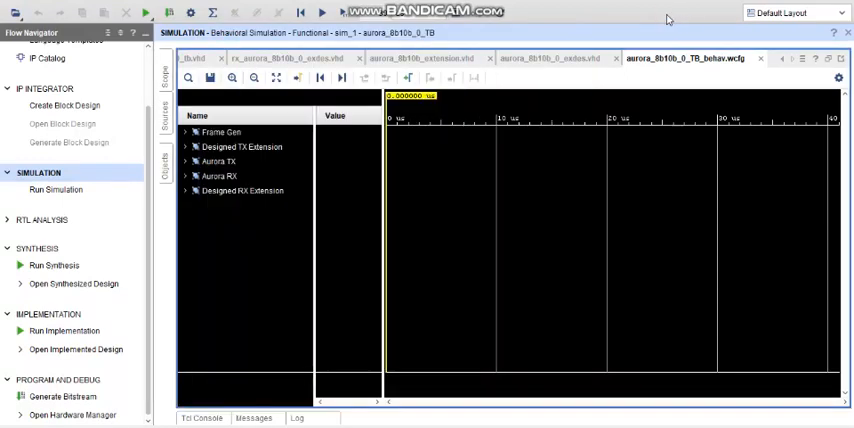
pyautogui.moveTo(484, 183)
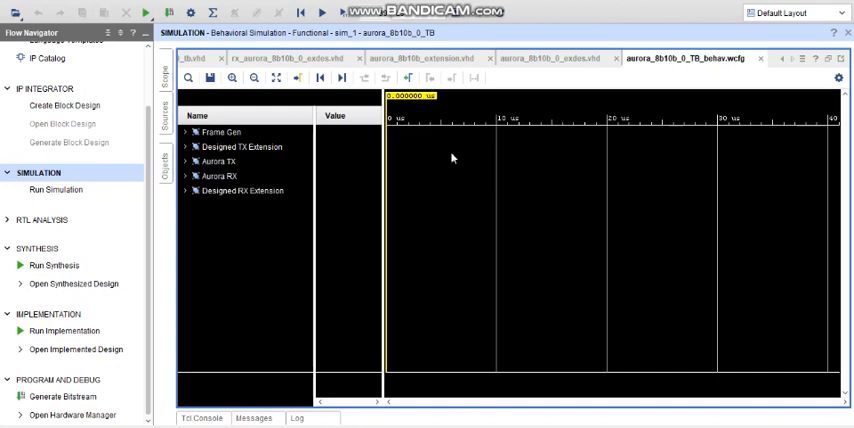
pyautogui.moveTo(393, 212)
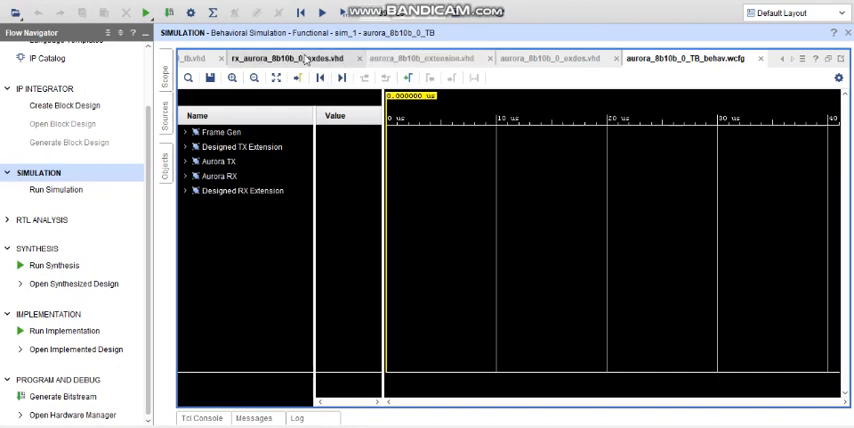
pyautogui.click(430, 62)
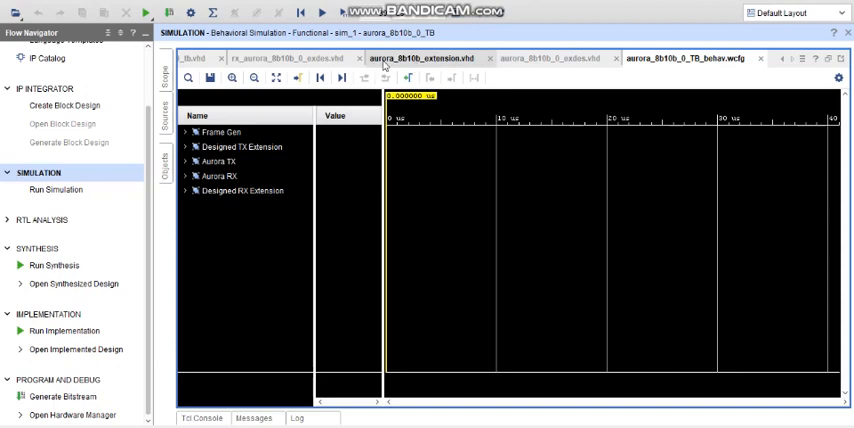
pyautogui.click(420, 60)
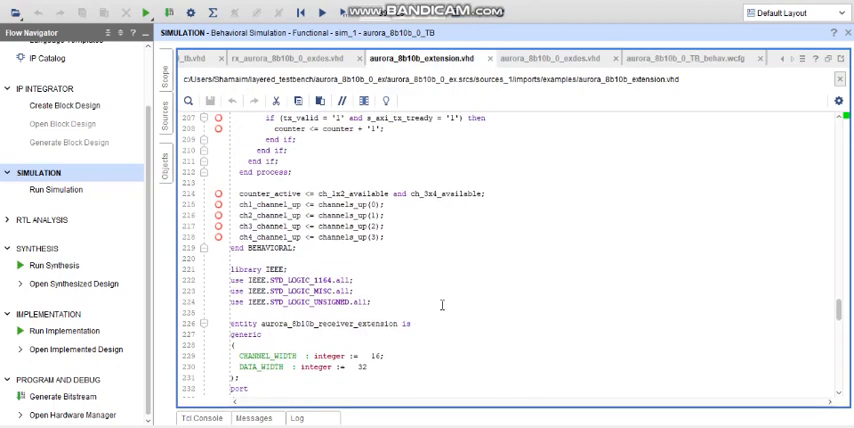
pyautogui.scroll(3)
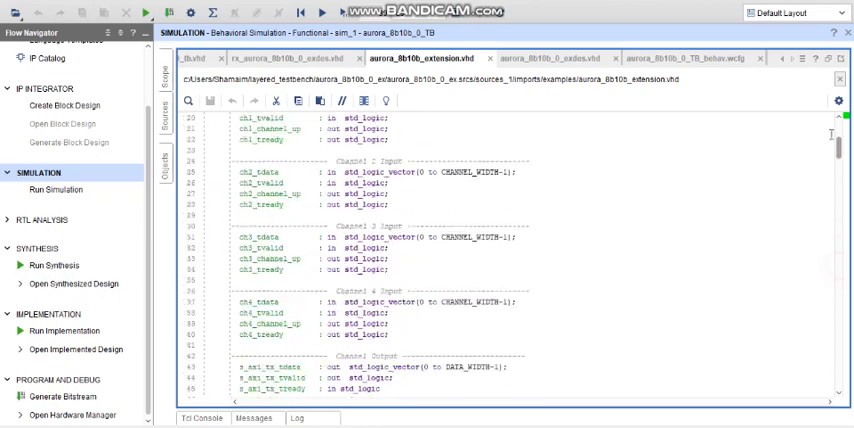
pyautogui.scroll(3)
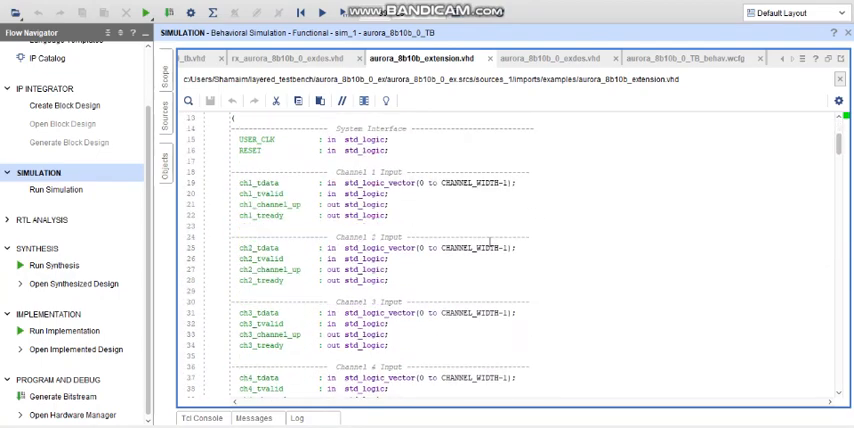
pyautogui.scroll(3)
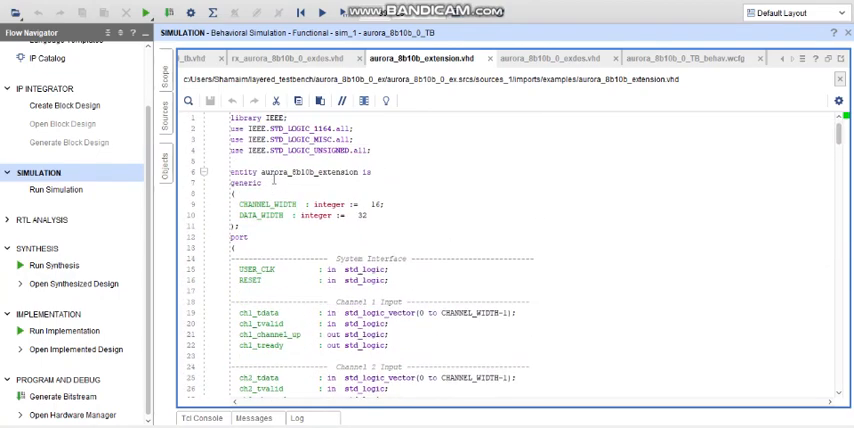
pyautogui.moveTo(293, 199)
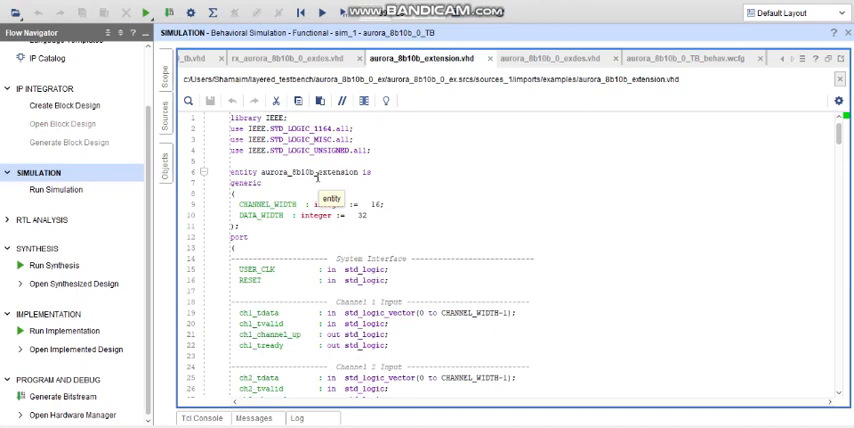
# Step: Scroll through the four-channel ports down to the architecture signals and state type
pyautogui.scroll(-3)
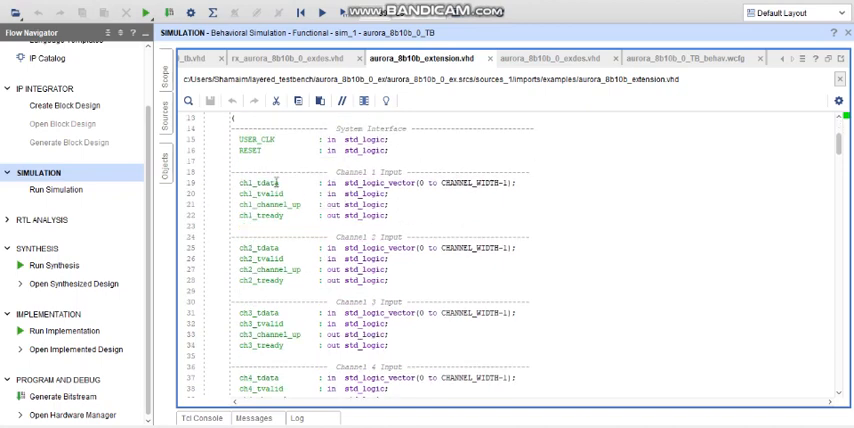
pyautogui.scroll(-3)
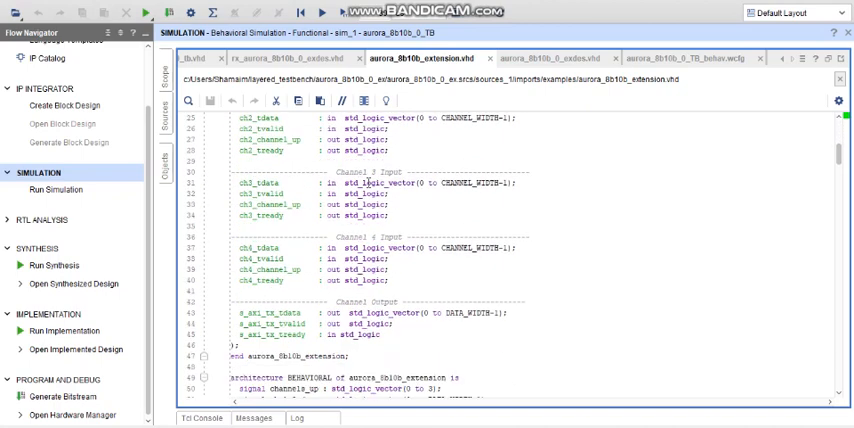
pyautogui.scroll(3)
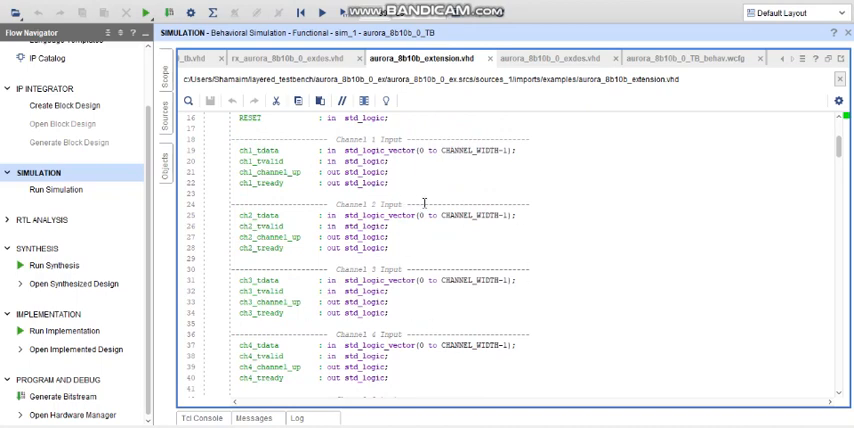
pyautogui.scroll(-3)
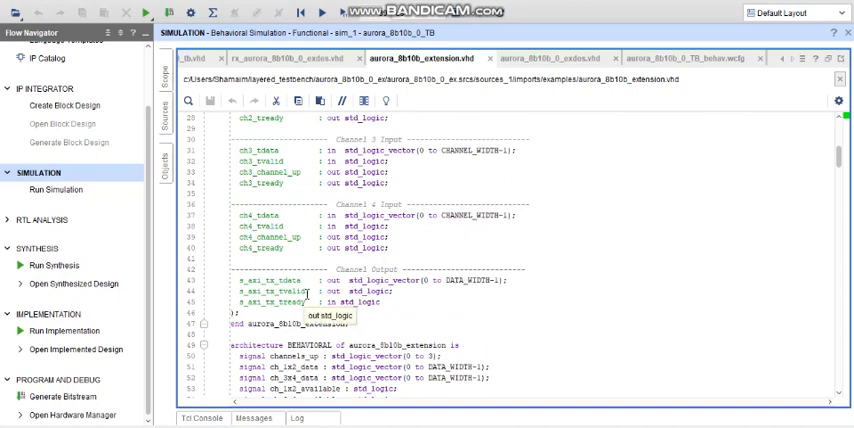
pyautogui.scroll(-3)
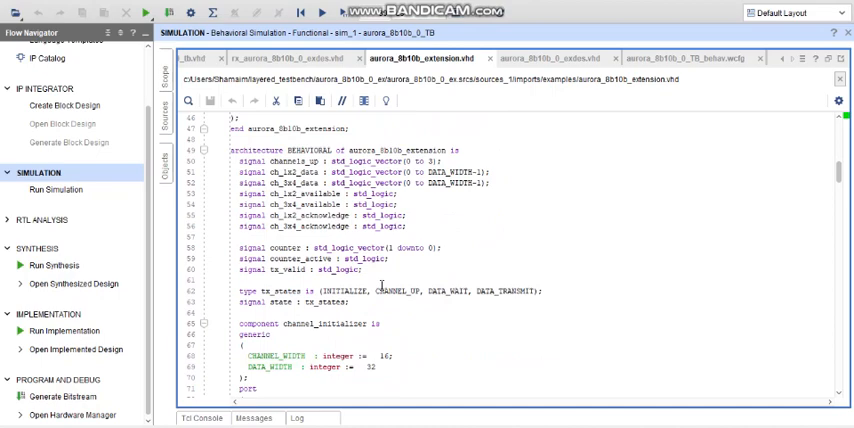
pyautogui.scroll(-3)
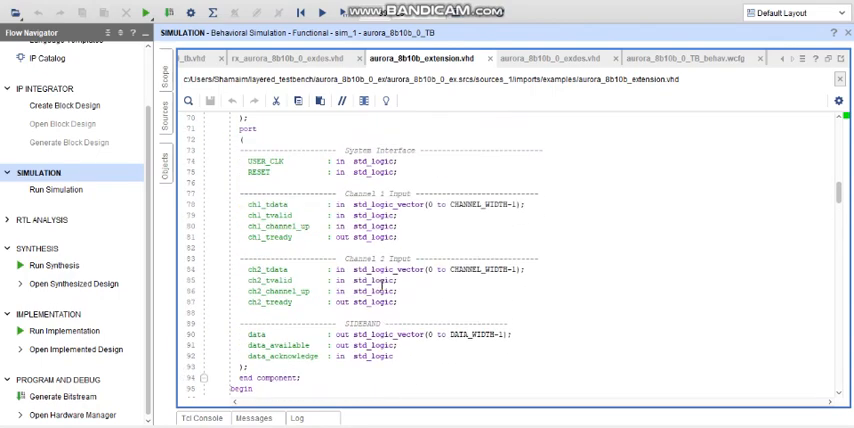
pyautogui.scroll(3)
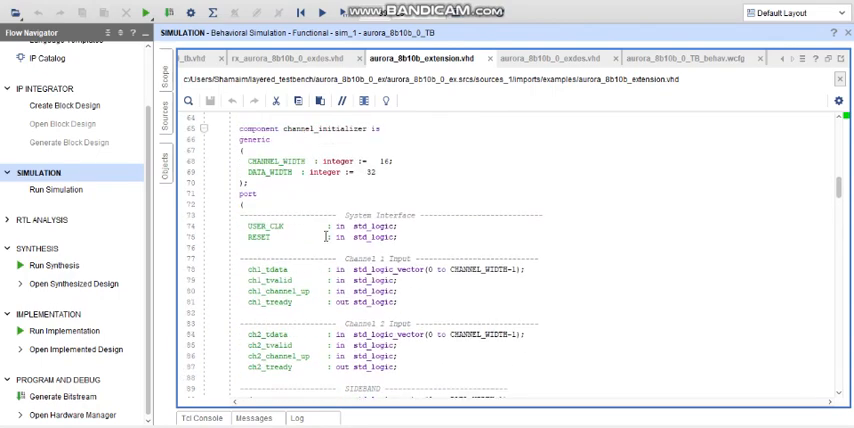
pyautogui.scroll(-3)
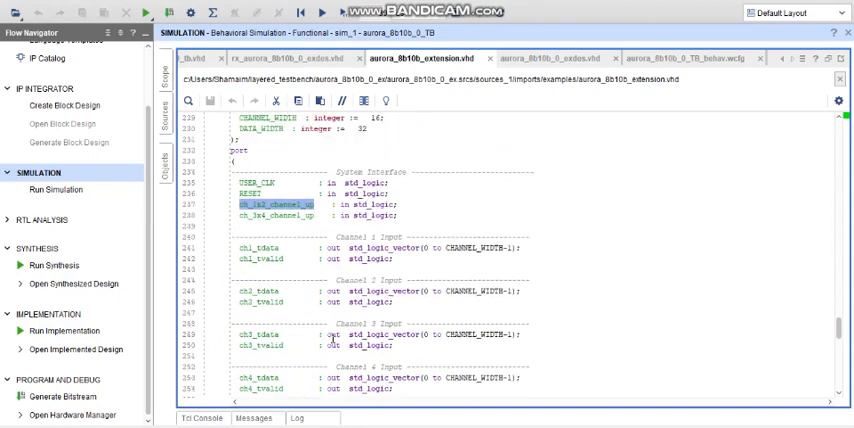
pyautogui.scroll(3)
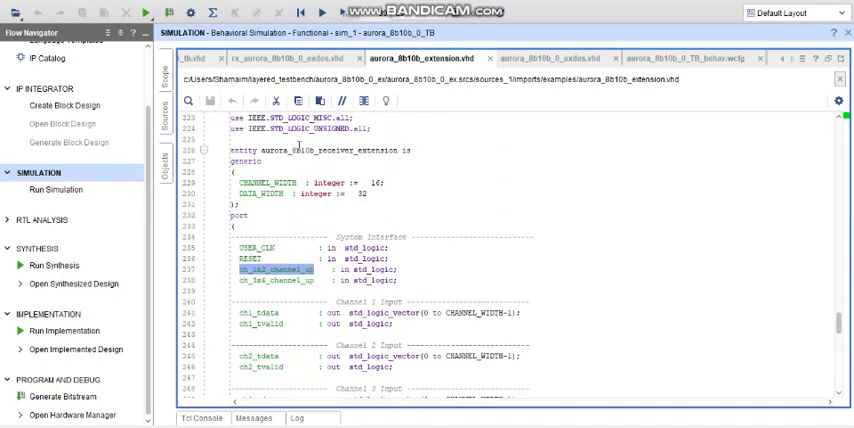
pyautogui.scroll(-3)
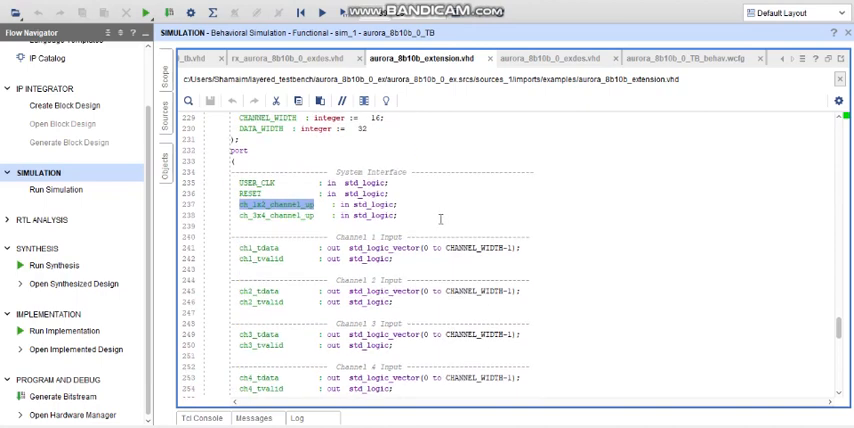
pyautogui.scroll(-3)
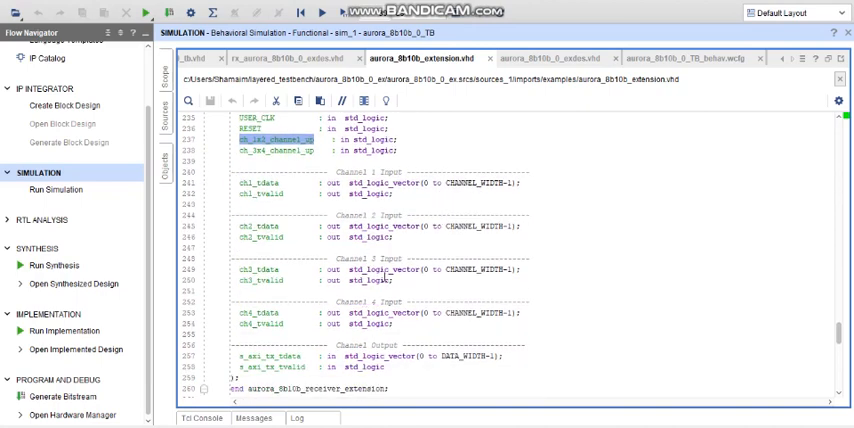
pyautogui.scroll(3)
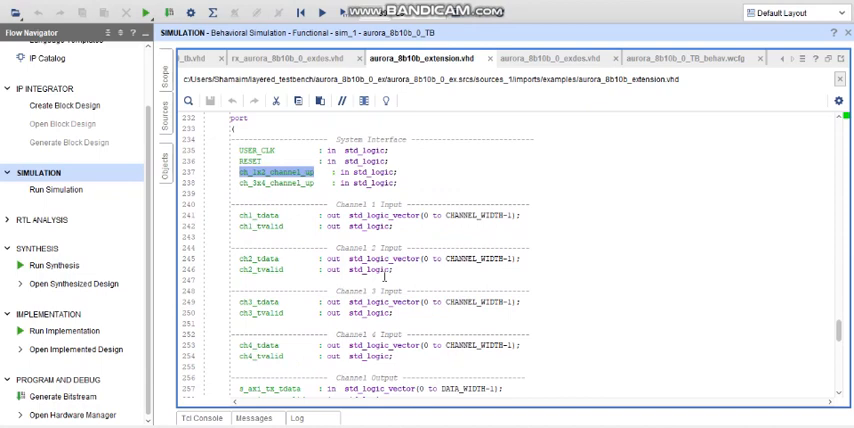
pyautogui.moveTo(443, 173)
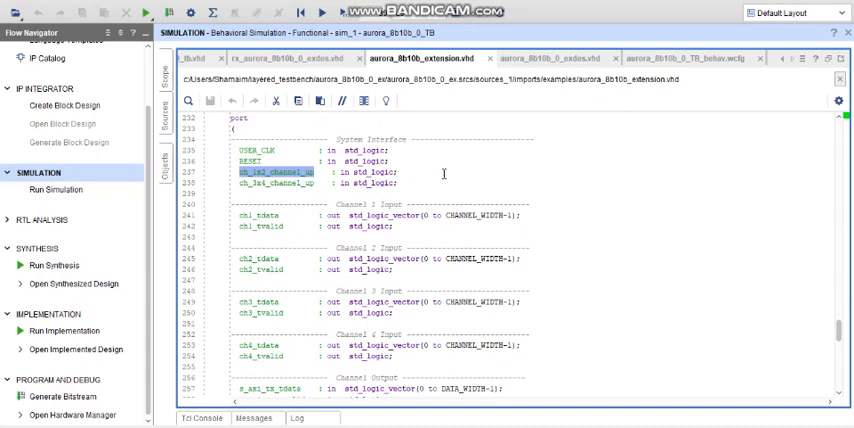
pyautogui.moveTo(444, 172)
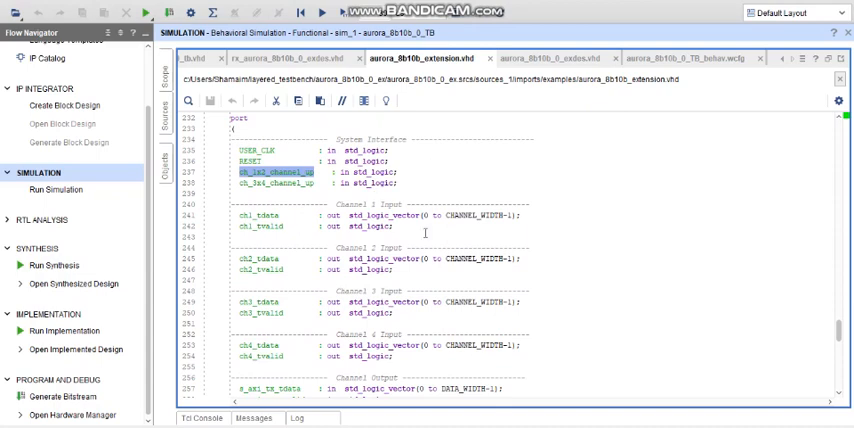
pyautogui.moveTo(474, 205)
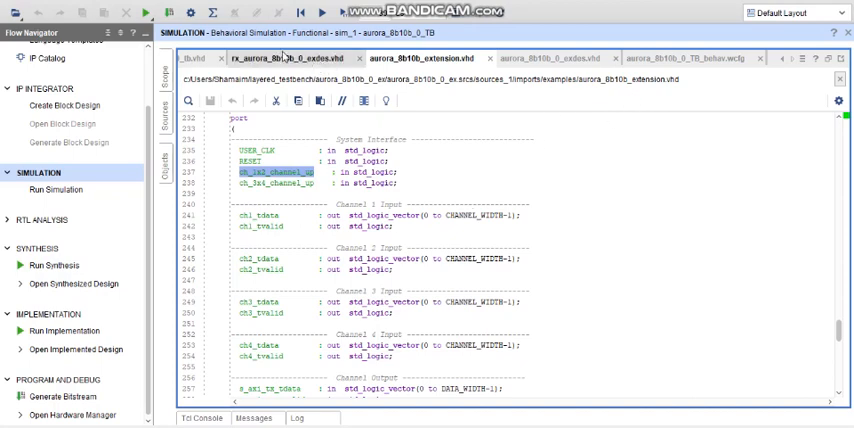
pyautogui.click(205, 57)
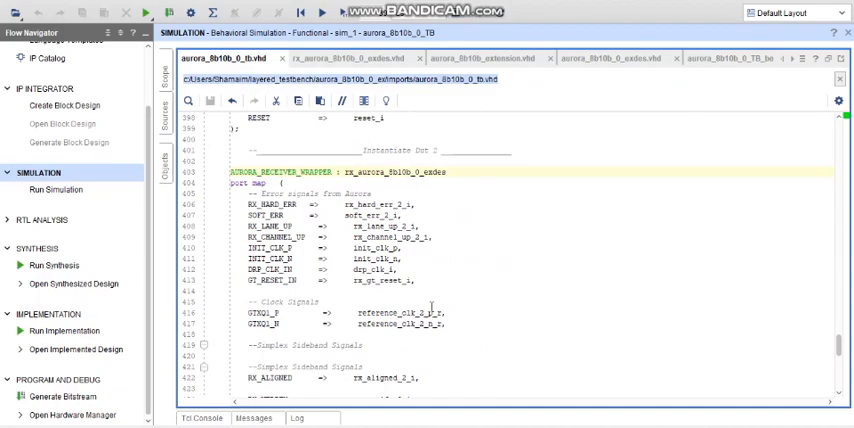
pyautogui.scroll(3)
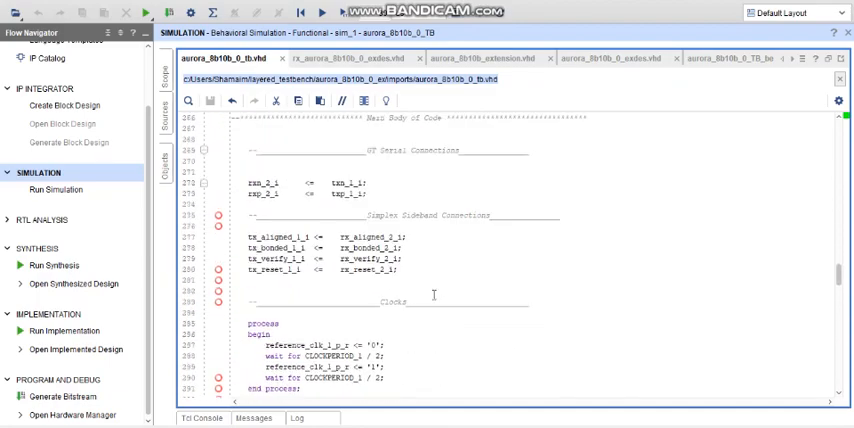
pyautogui.scroll(-3)
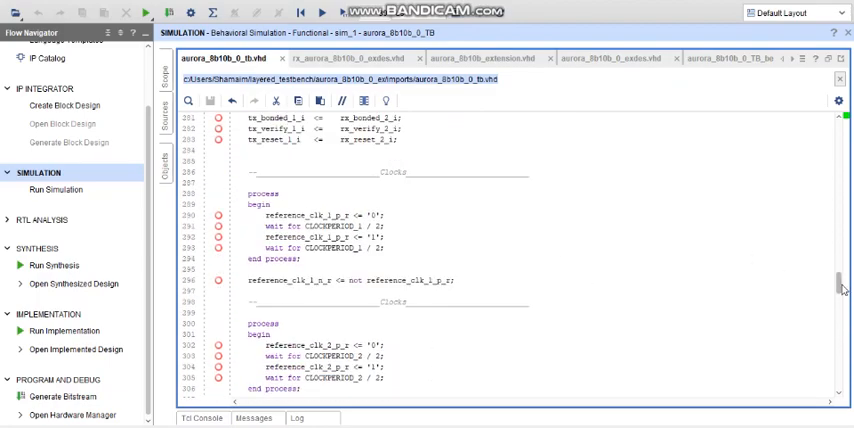
pyautogui.scroll(3)
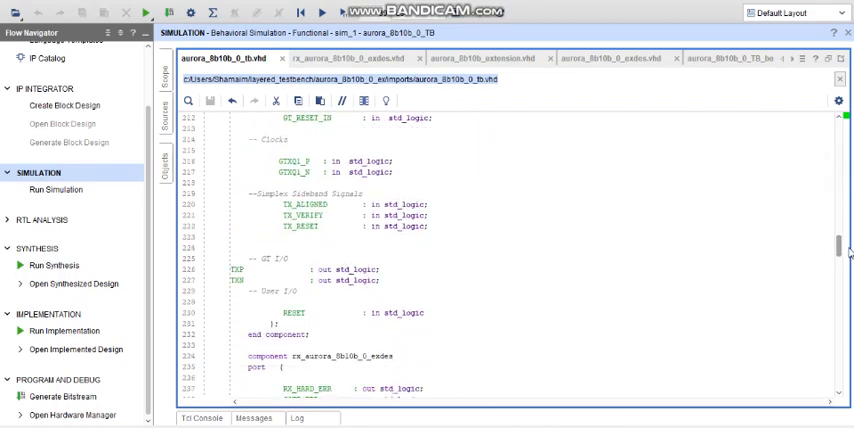
pyautogui.scroll(-3)
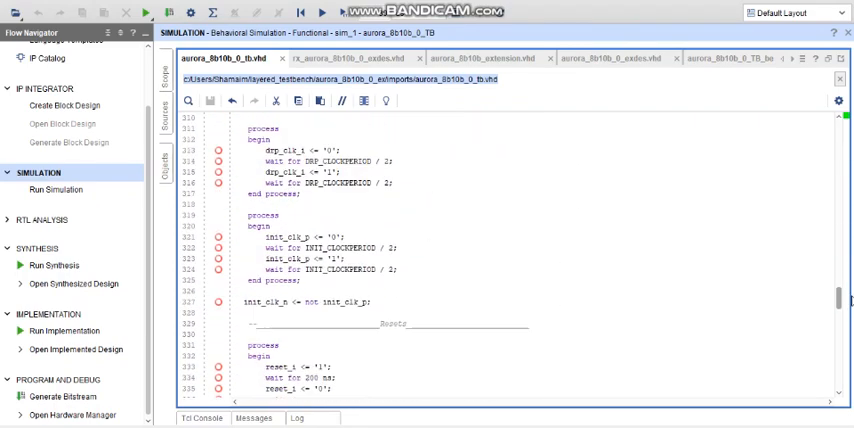
pyautogui.scroll(-3)
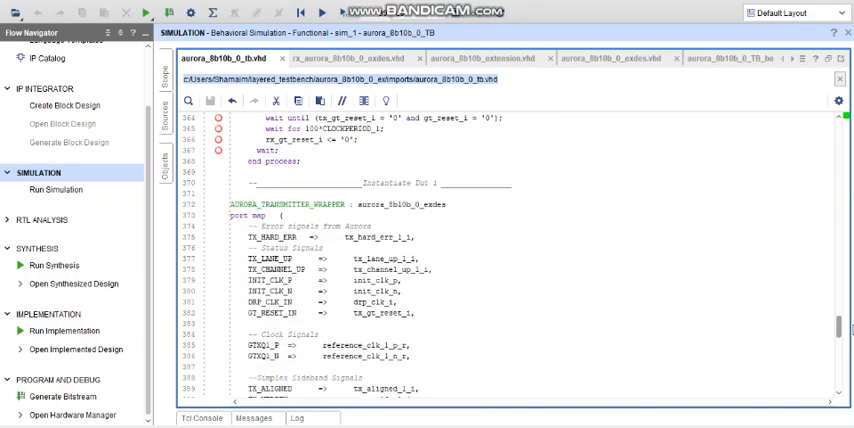
pyautogui.scroll(-3)
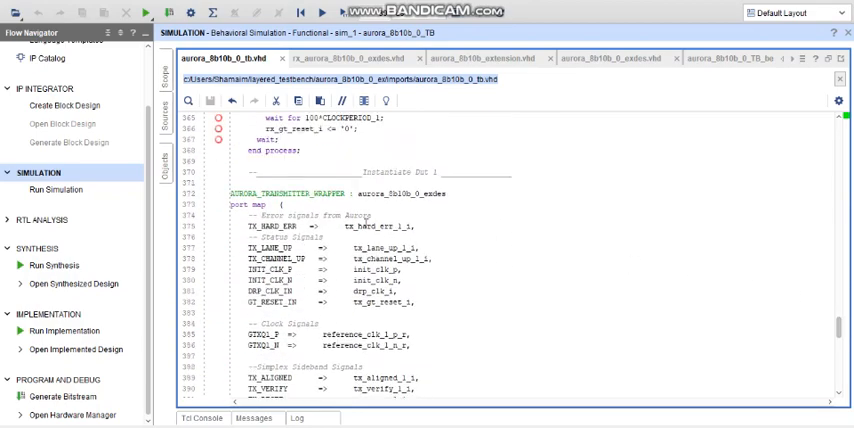
pyautogui.scroll(-3)
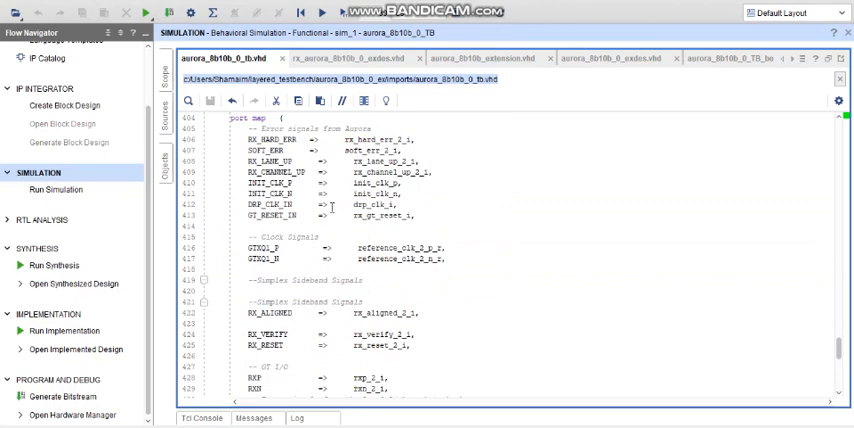
pyautogui.scroll(3)
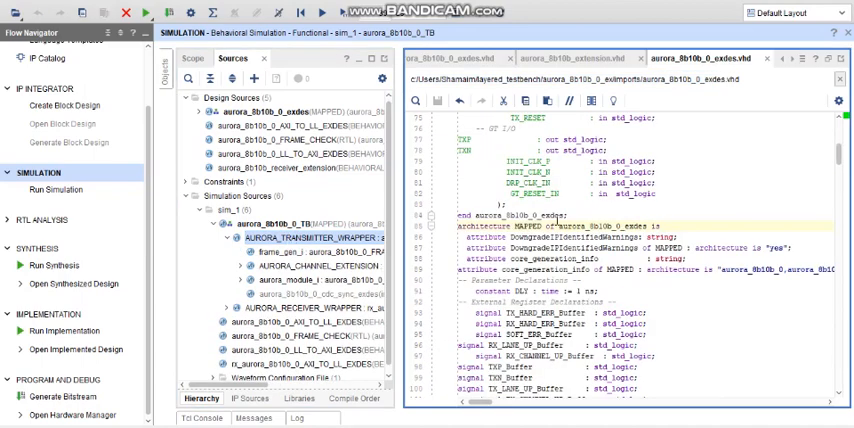
# Step: Expand AURORA_TRANSMITTER_WRAPPER in the Sources hierarchy, then collapse the testbench tree beside the receiver wrapper code
pyautogui.scroll(-3)
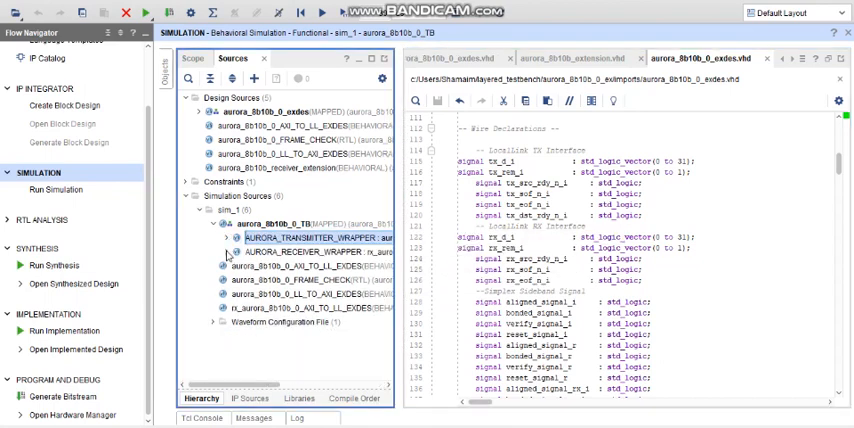
pyautogui.click(203, 256)
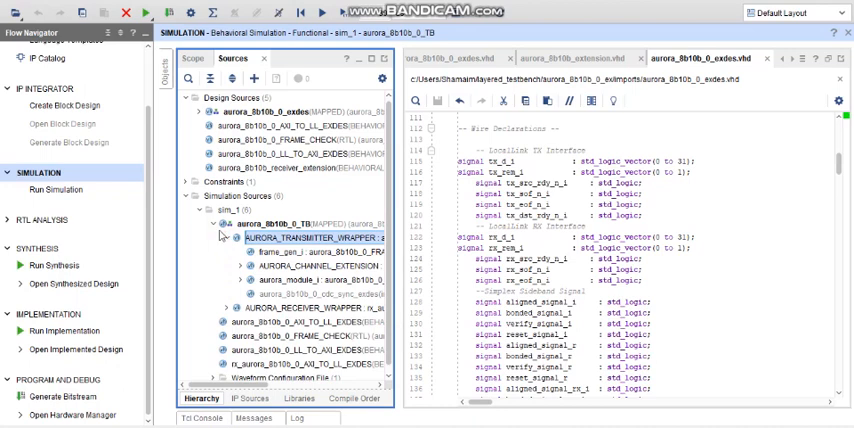
pyautogui.click(227, 227)
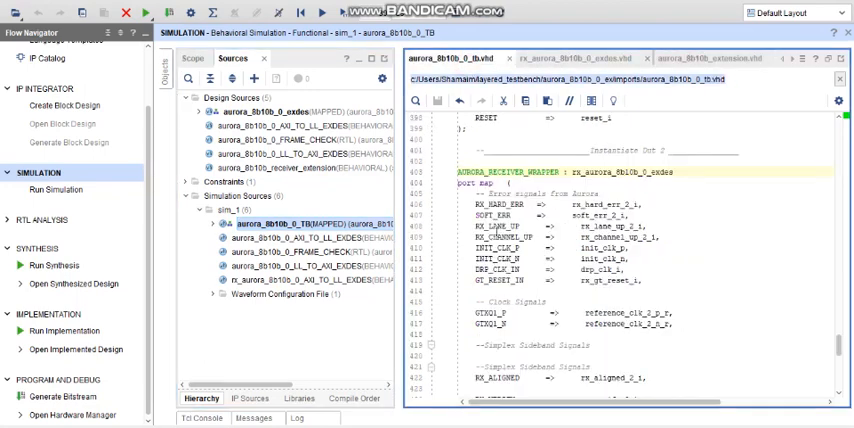
pyautogui.scroll(3)
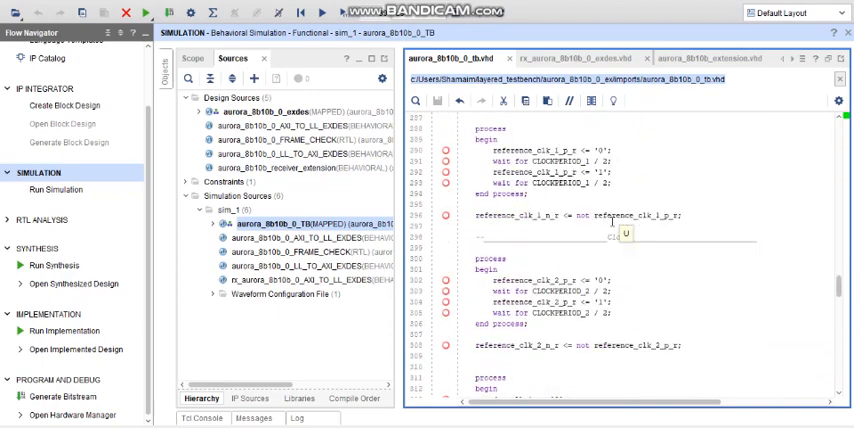
pyautogui.scroll(3)
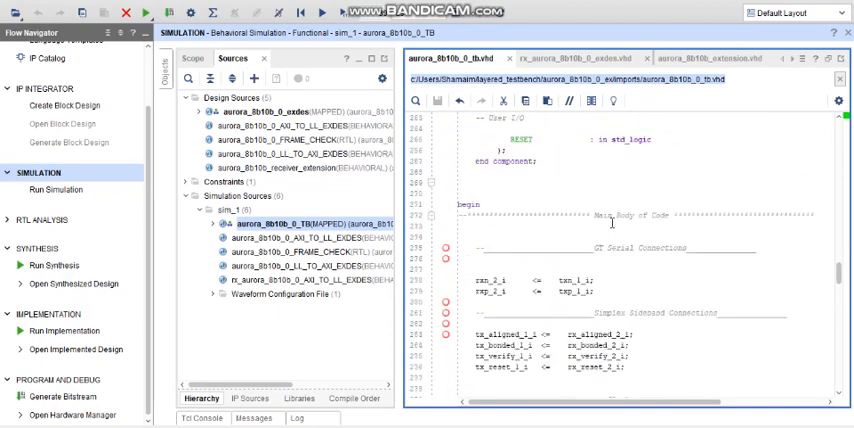
pyautogui.scroll(-3)
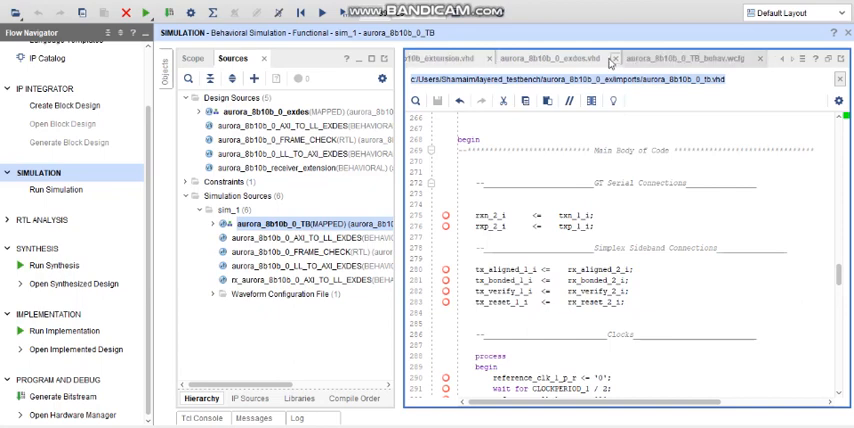
# Step: Show the aurora_8b10b_0_TB_behav.wcfg waveforms with the Aurora TX group collapsed and re-expanded
pyautogui.click(688, 57)
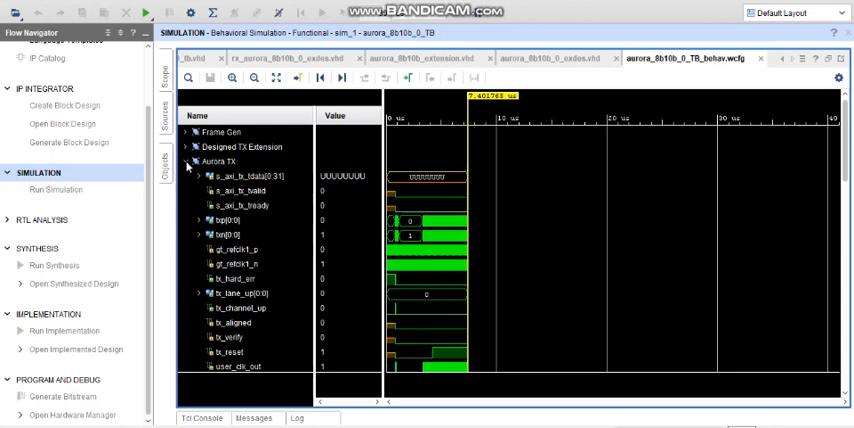
pyautogui.click(188, 160)
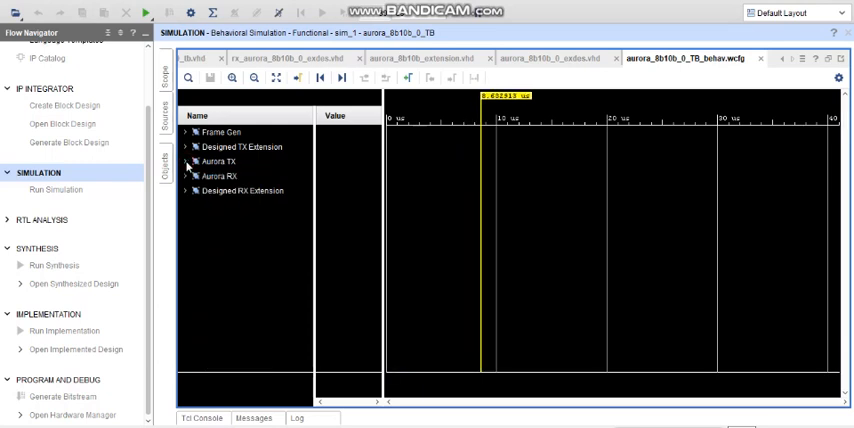
pyautogui.click(181, 162)
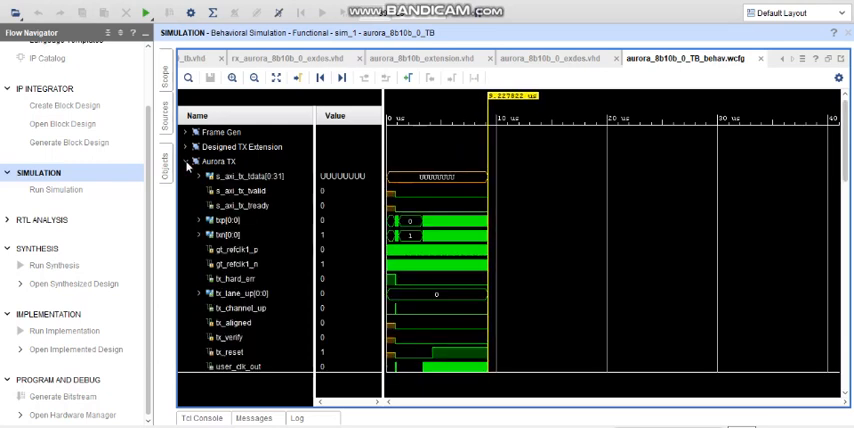
# Step: Collapse Aurora TX, then review and collapse the Frame Gen and Designed TX Extension groups near 30 µs
pyautogui.click(187, 159)
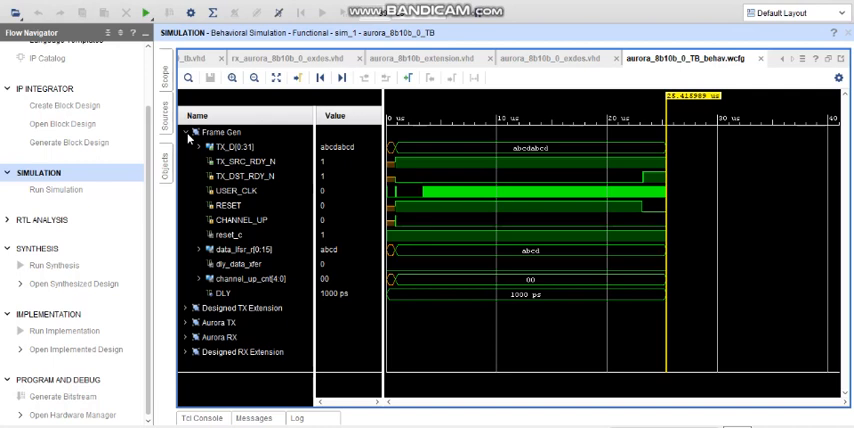
pyautogui.click(188, 131)
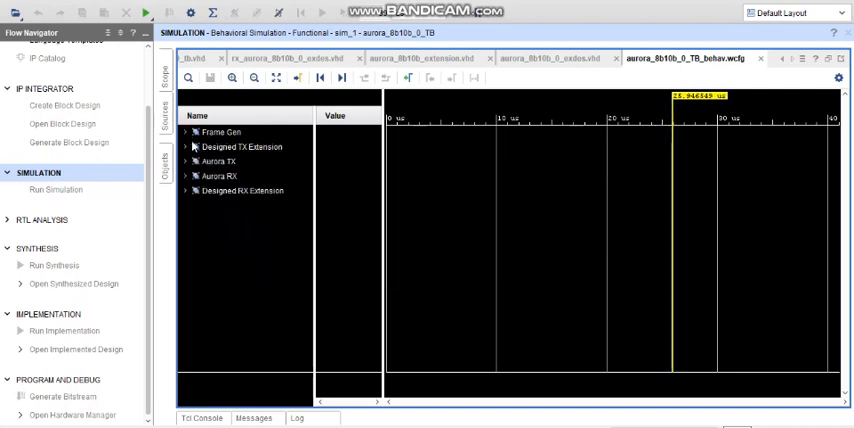
pyautogui.click(186, 147)
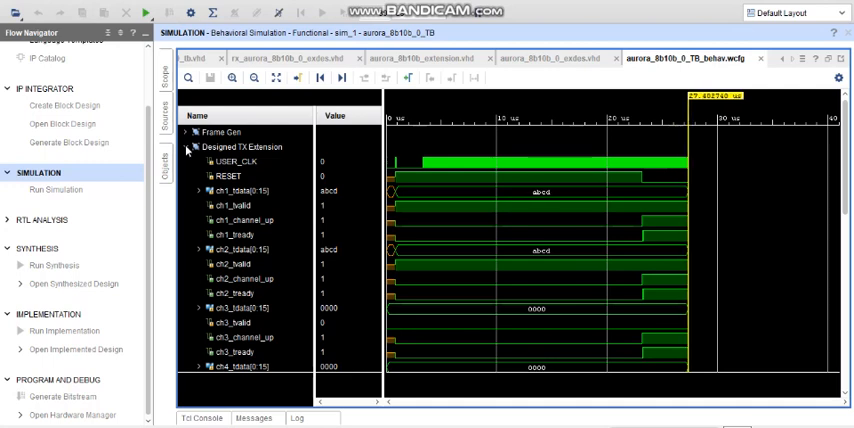
pyautogui.click(189, 147)
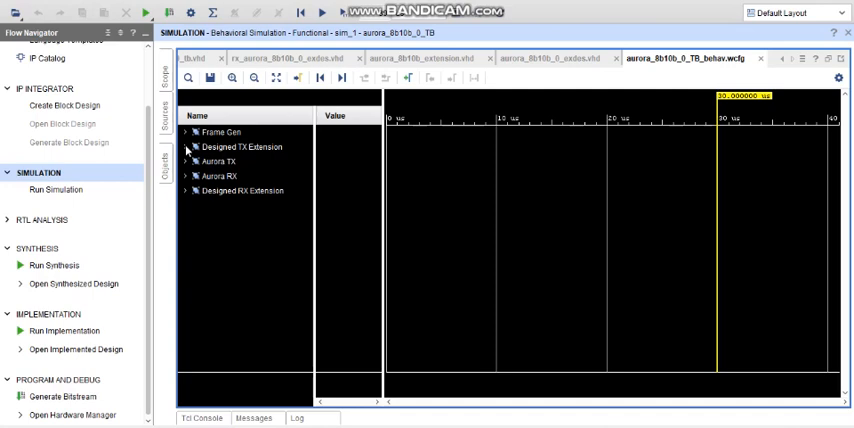
pyautogui.moveTo(220, 280)
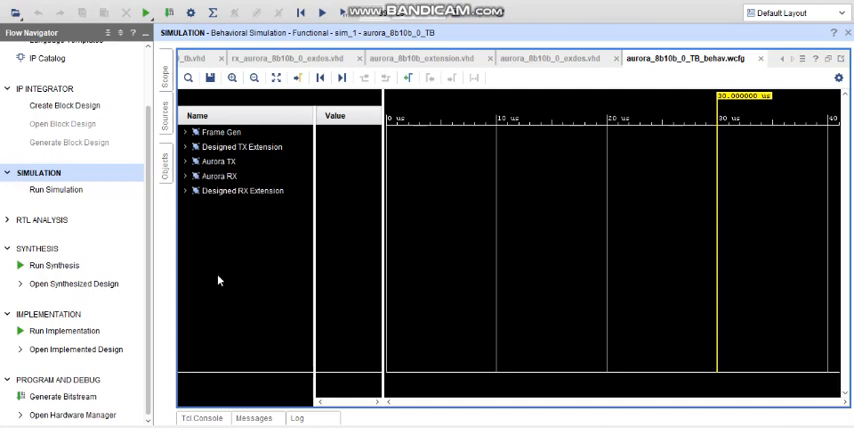
# Step: Expand Frame Gen to read TX_D abcdabcd and the channel-up count reaching 1f, then collapse it
pyautogui.click(181, 133)
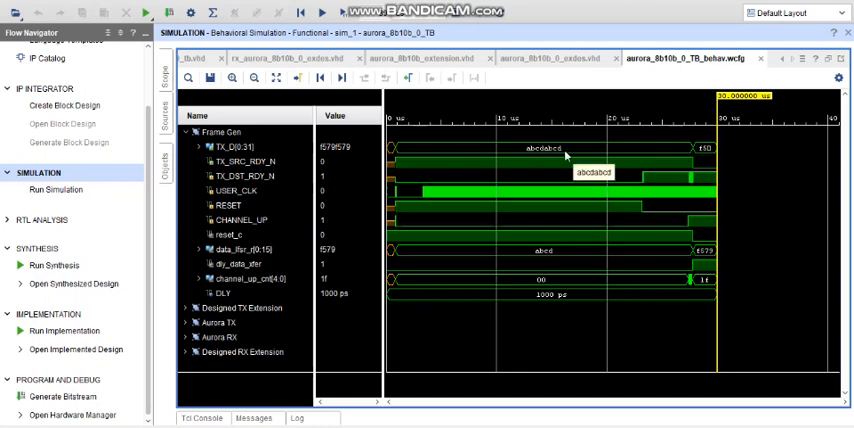
pyautogui.moveTo(215, 206)
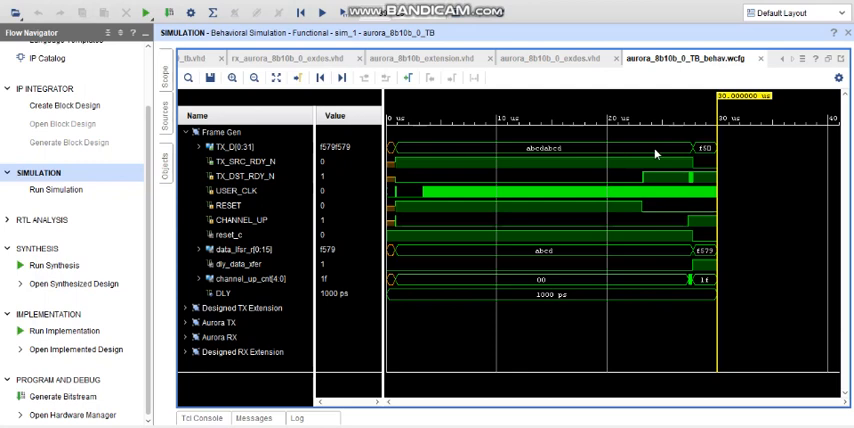
pyautogui.moveTo(657, 155)
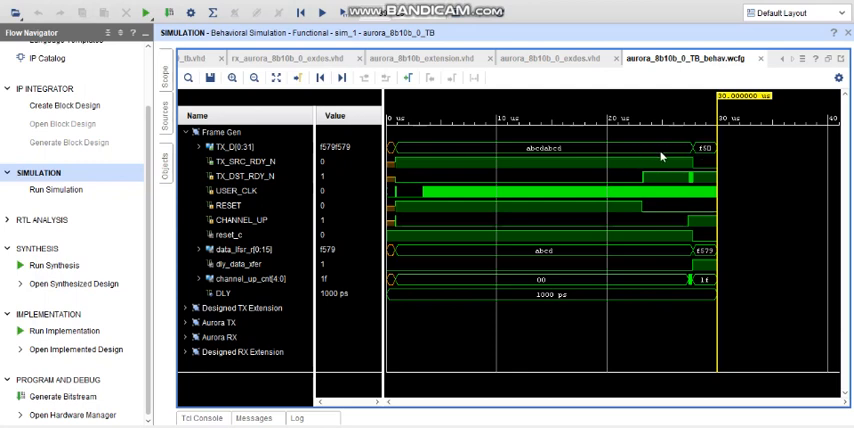
pyautogui.moveTo(668, 172)
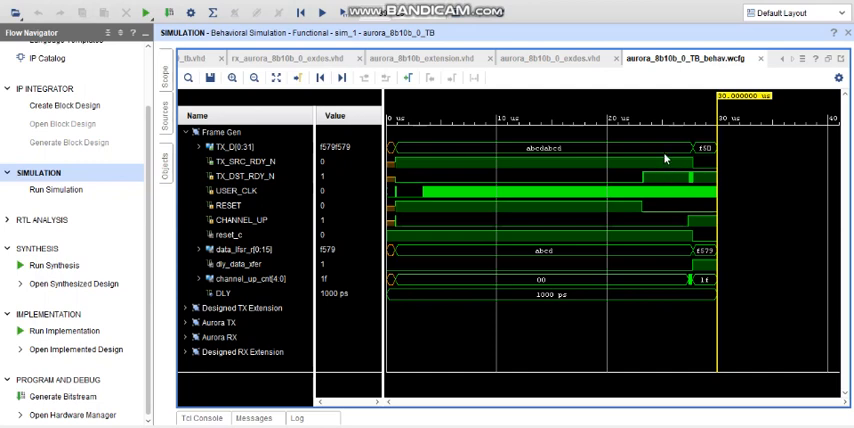
pyautogui.moveTo(196, 131)
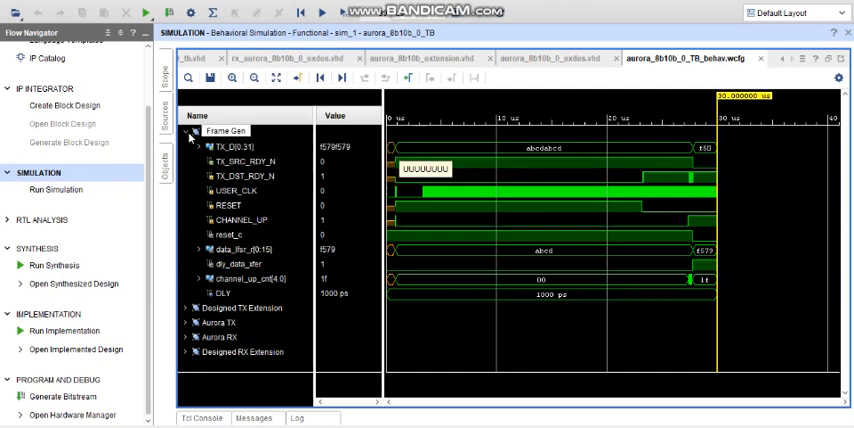
pyautogui.click(180, 132)
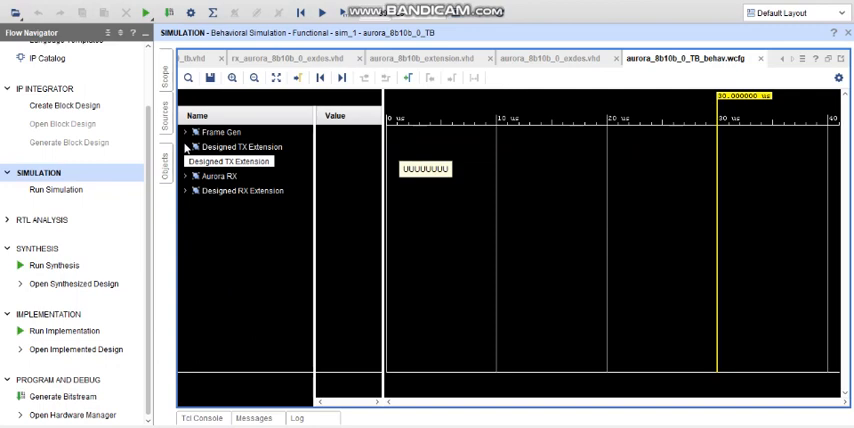
# Step: Expand Designed TX Extension and scroll down its per-channel tdata, valid, channel_up and ready traces
pyautogui.click(184, 147)
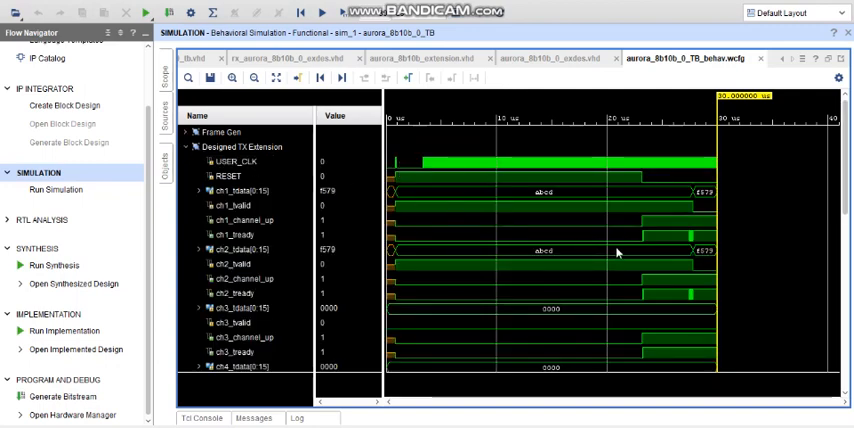
pyautogui.moveTo(668, 199)
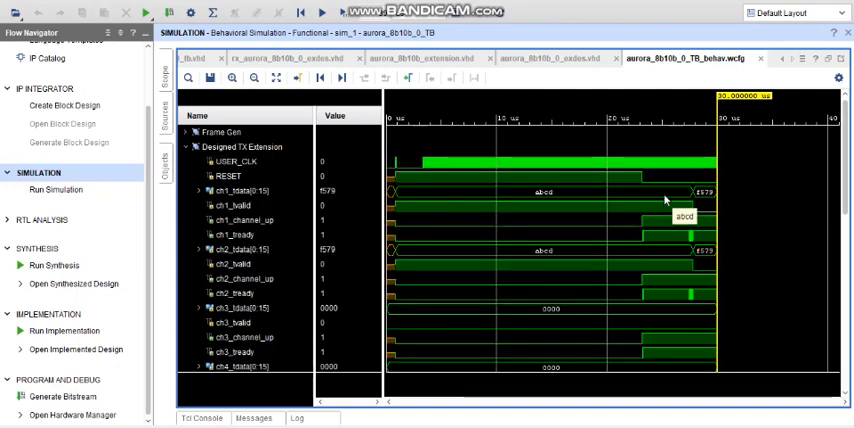
pyautogui.moveTo(651, 203)
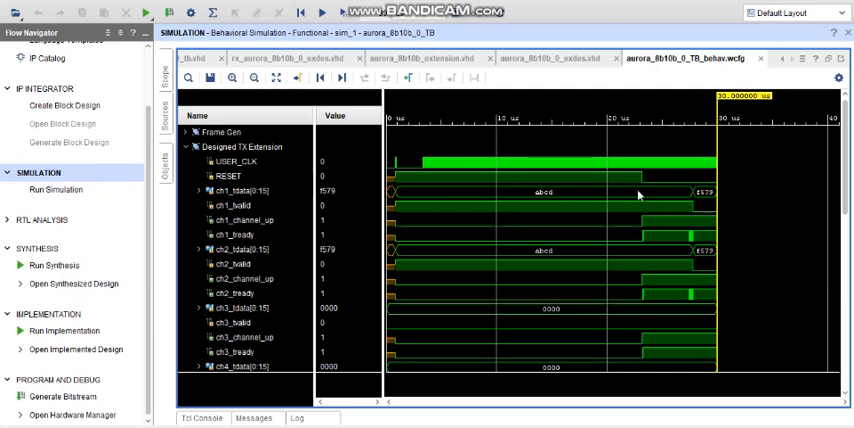
pyautogui.moveTo(655, 243)
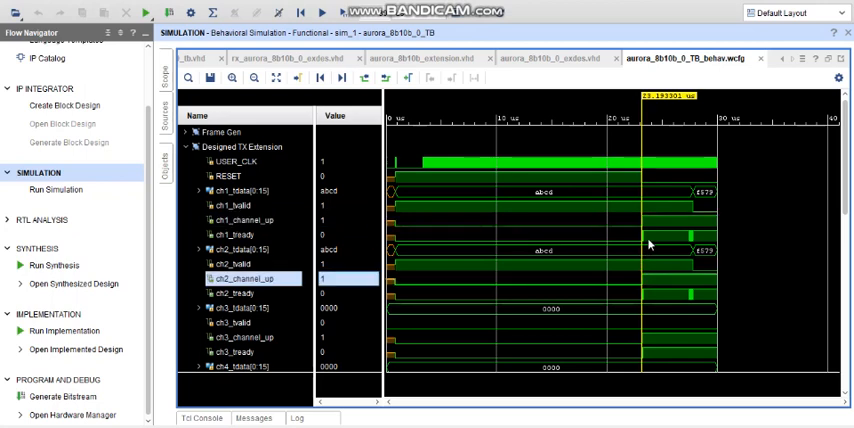
pyautogui.moveTo(285, 207)
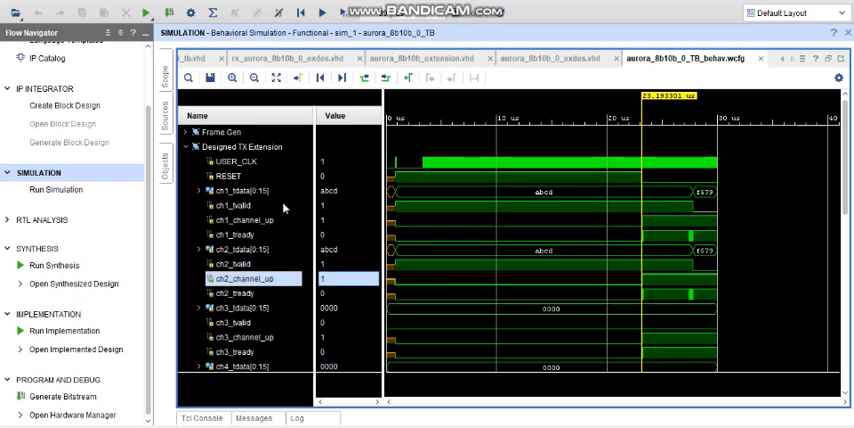
pyautogui.moveTo(448, 223)
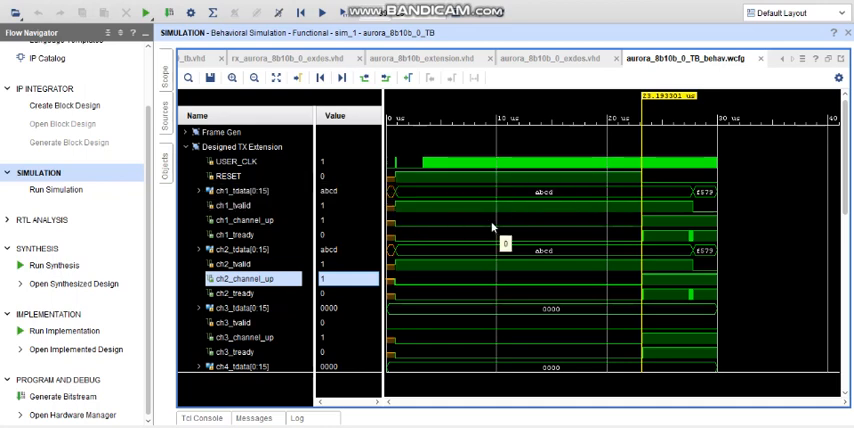
pyautogui.scroll(-3)
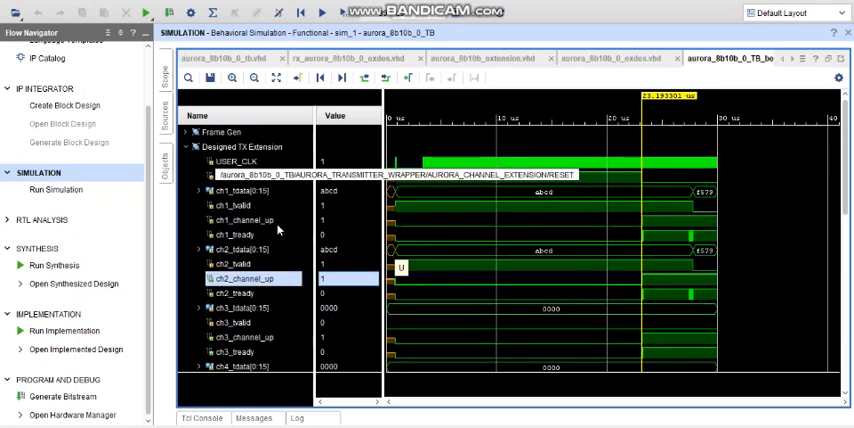
pyautogui.scroll(-3)
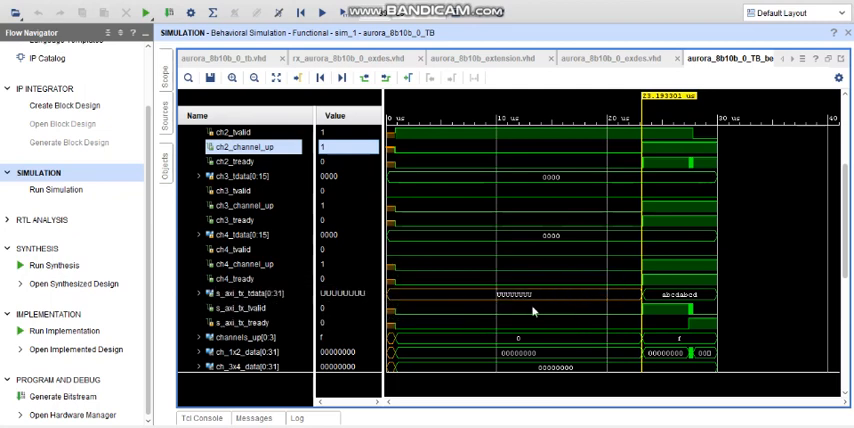
# Step: Place the marker near 24.9 µs where s_axi_tx_tdata reads abcdabcd and scroll back up
pyautogui.click(230, 296)
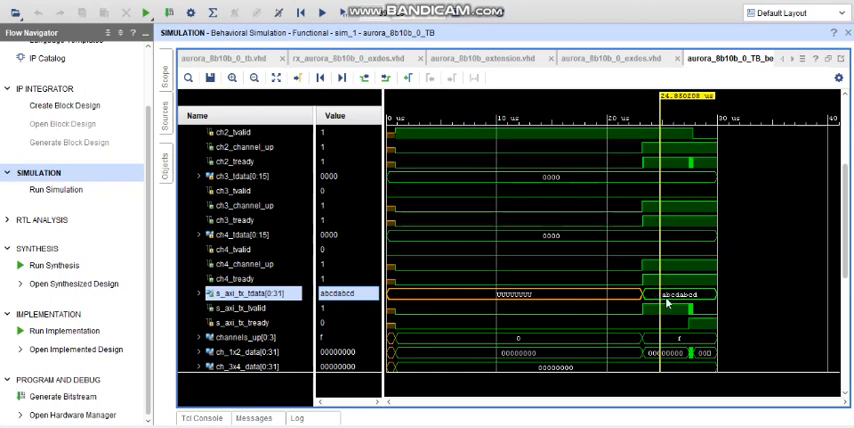
pyautogui.moveTo(686, 298)
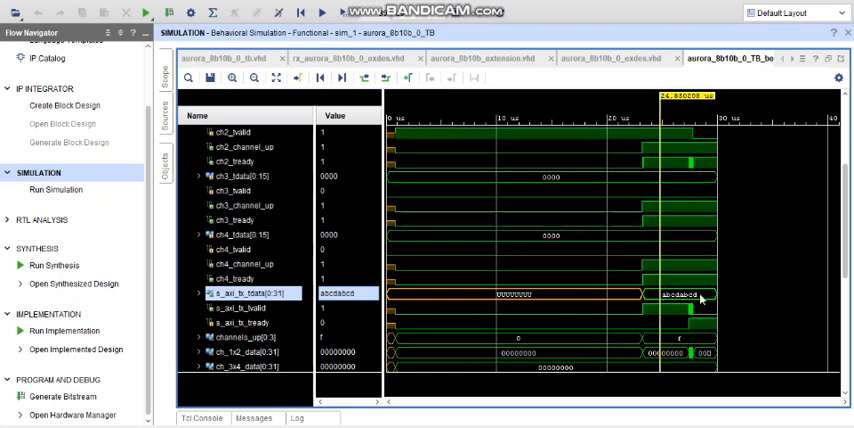
pyautogui.scroll(3)
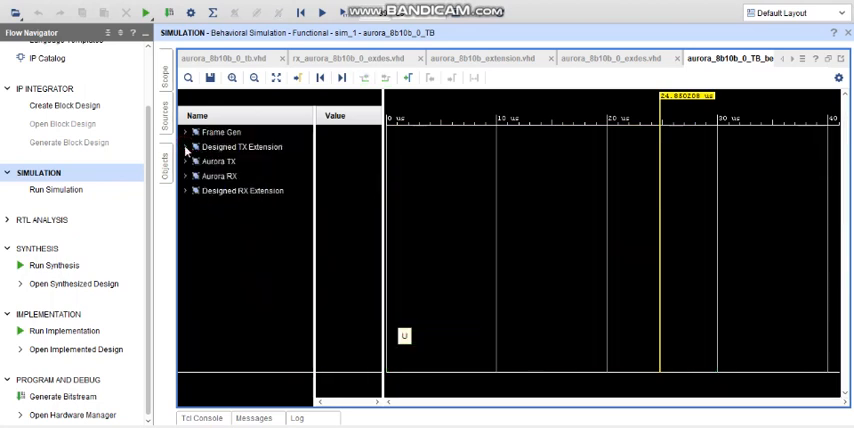
pyautogui.click(189, 160)
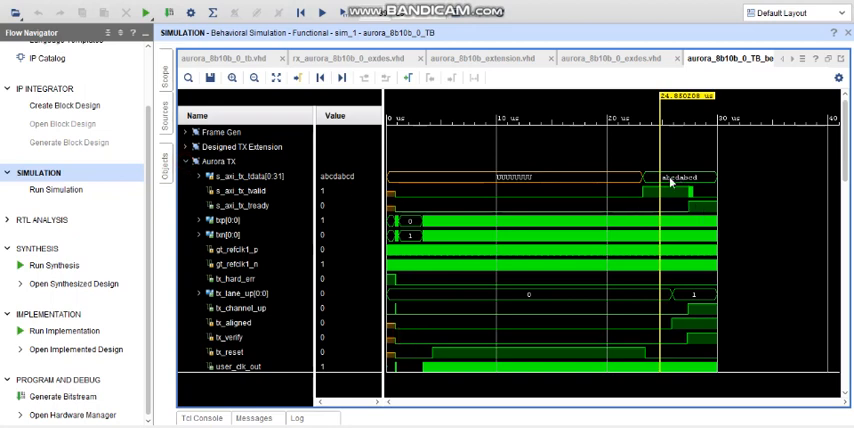
pyautogui.moveTo(678, 206)
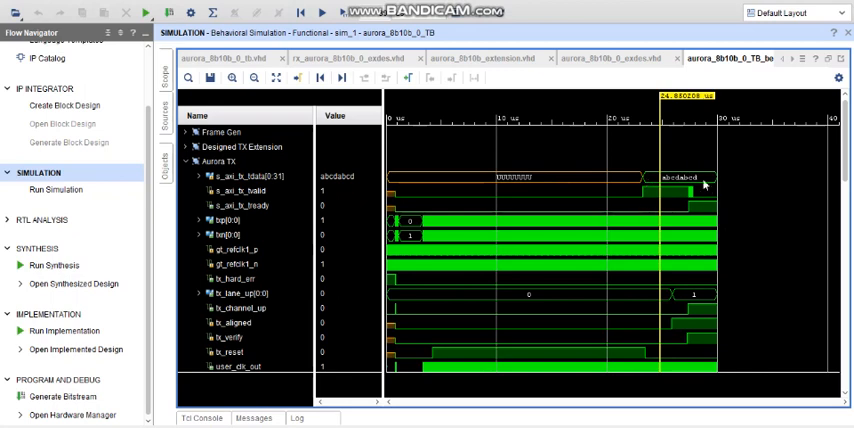
pyautogui.moveTo(680, 207)
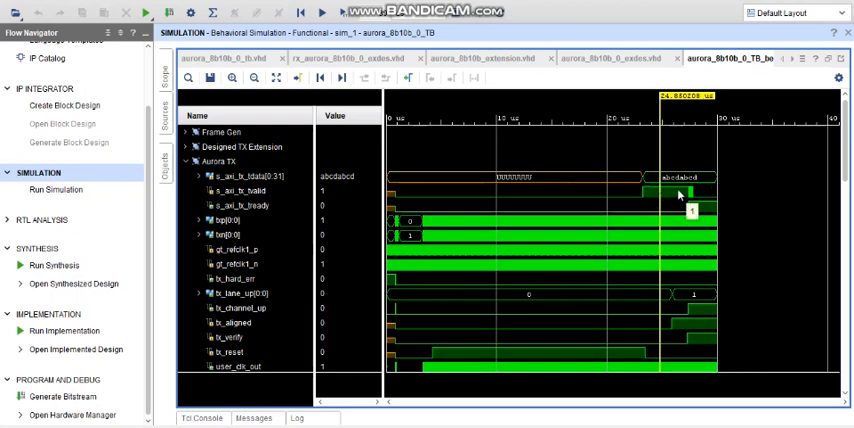
pyautogui.moveTo(335, 220)
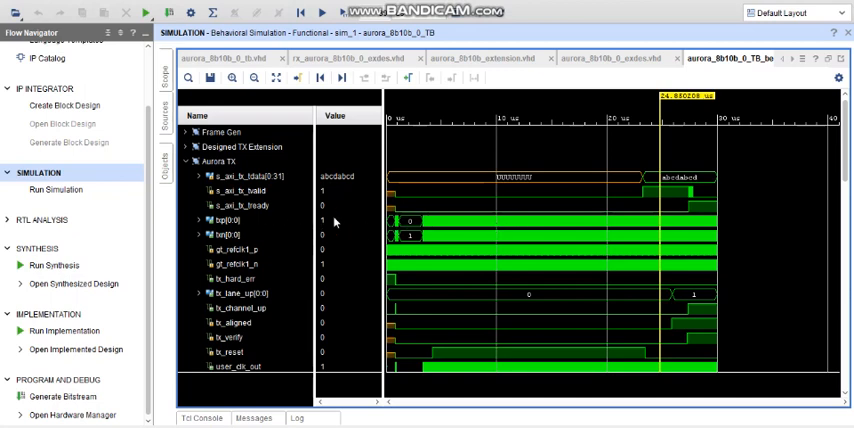
pyautogui.moveTo(437, 230)
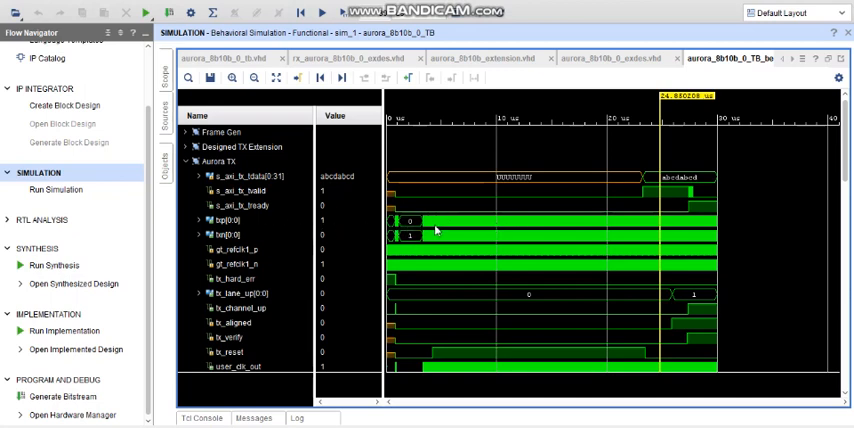
pyautogui.moveTo(505, 240)
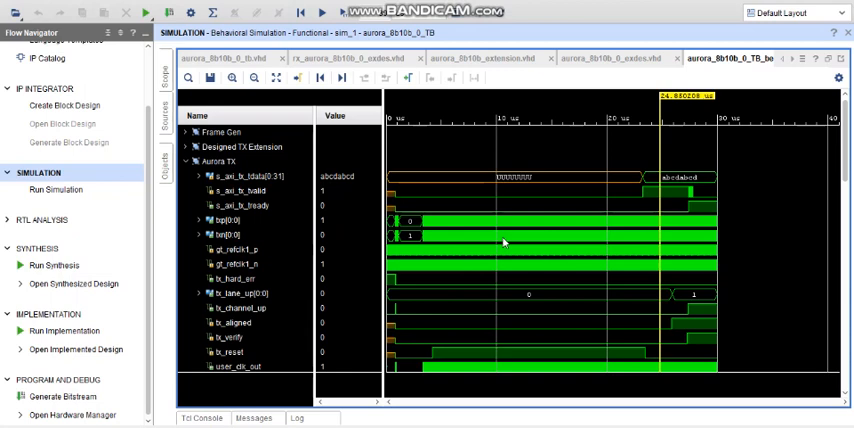
pyautogui.moveTo(650, 232)
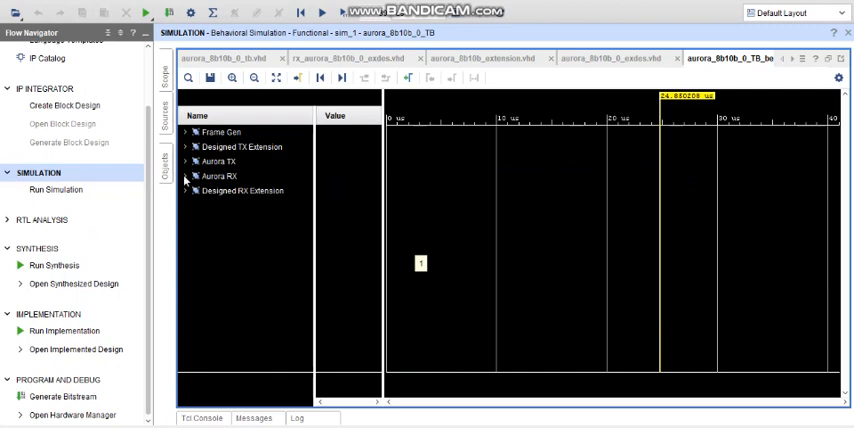
pyautogui.click(187, 158)
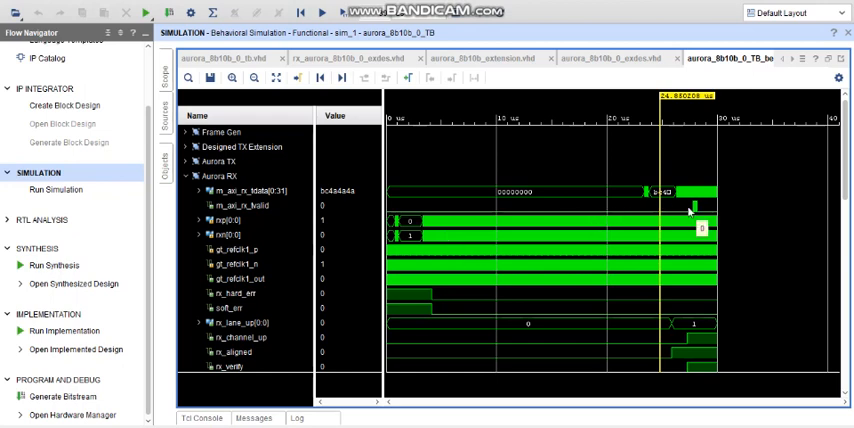
pyautogui.moveTo(262, 232)
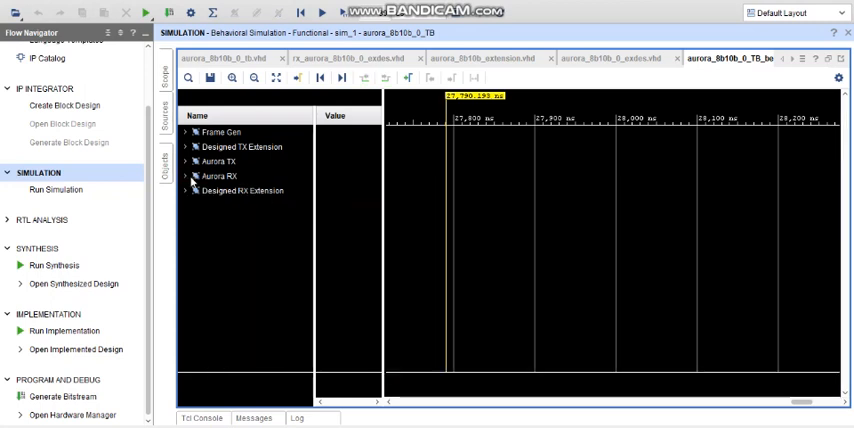
# Step: Review the extension's channel_up inputs, four channel outputs and s_axi_tx stream ports in aurora_8b10b_extension.vhd
pyautogui.click(235, 191)
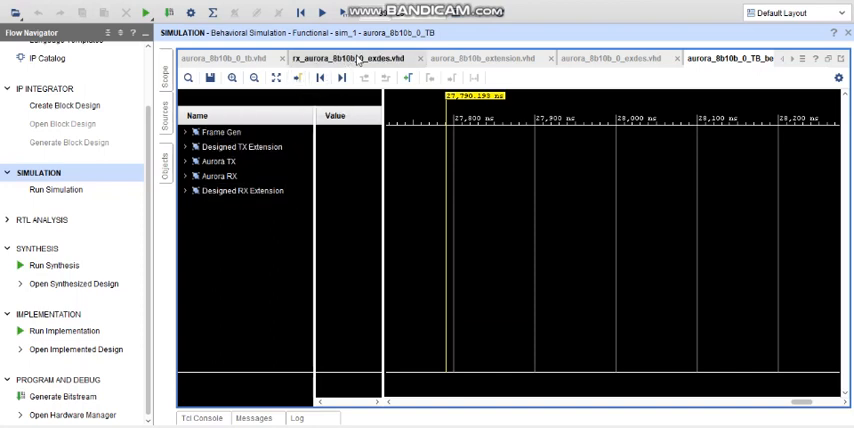
pyautogui.click(470, 57)
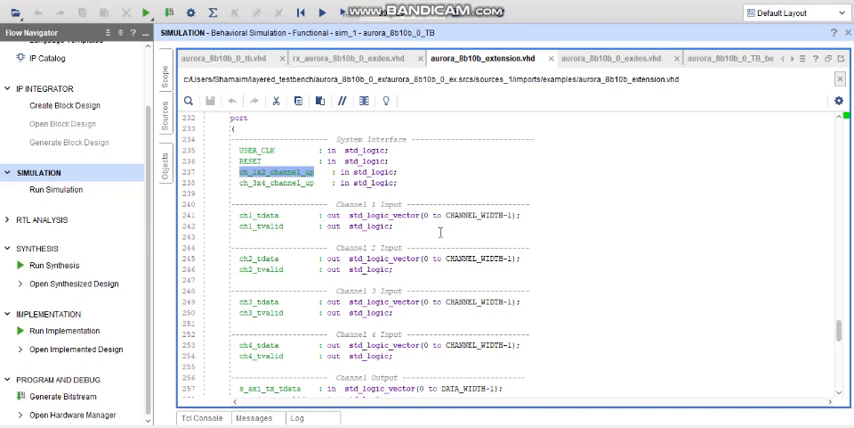
pyautogui.scroll(3)
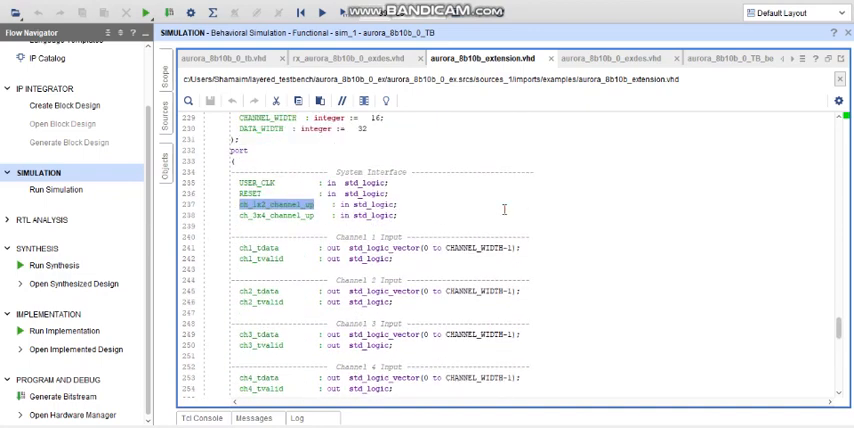
pyautogui.click(291, 204)
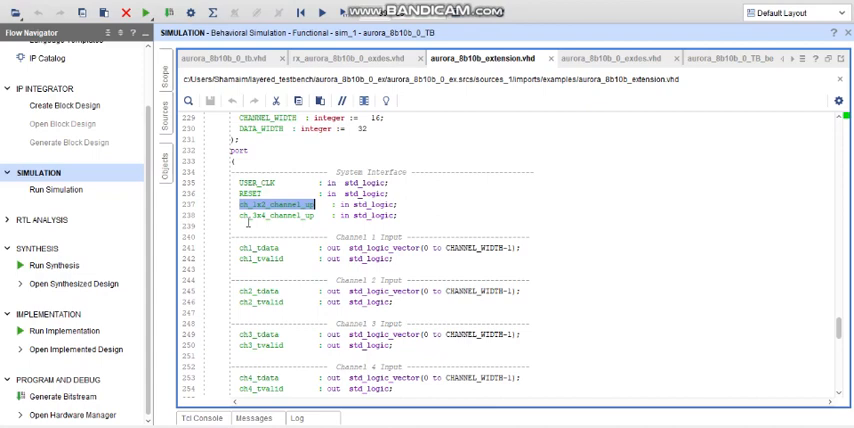
pyautogui.moveTo(250, 236)
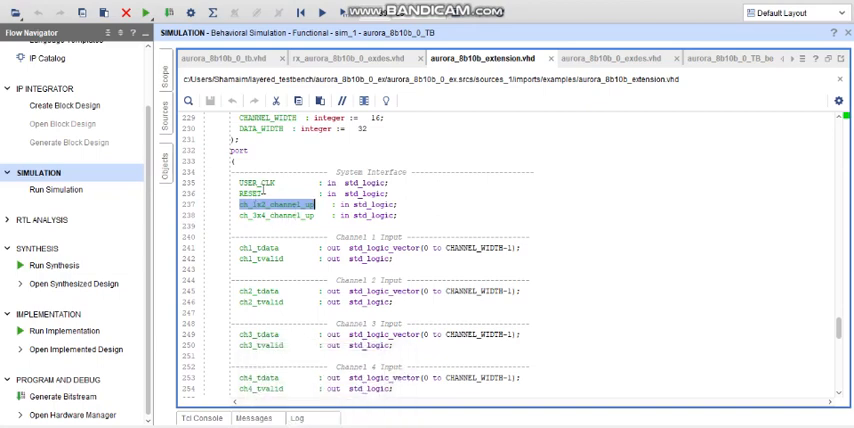
pyautogui.scroll(-3)
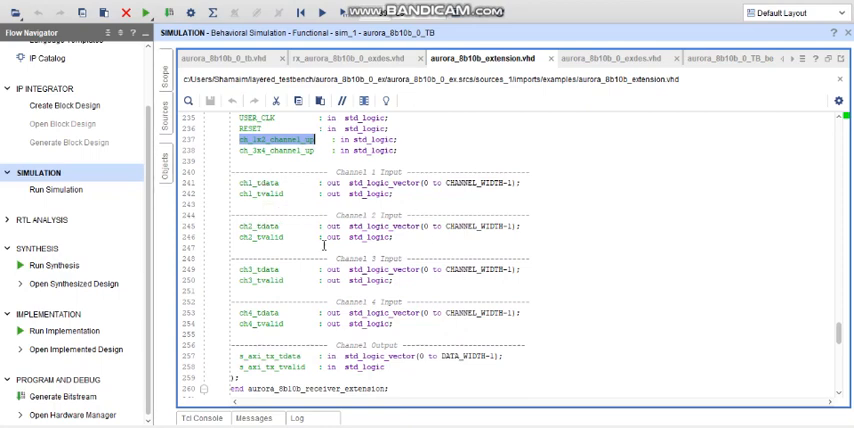
pyautogui.moveTo(380, 176)
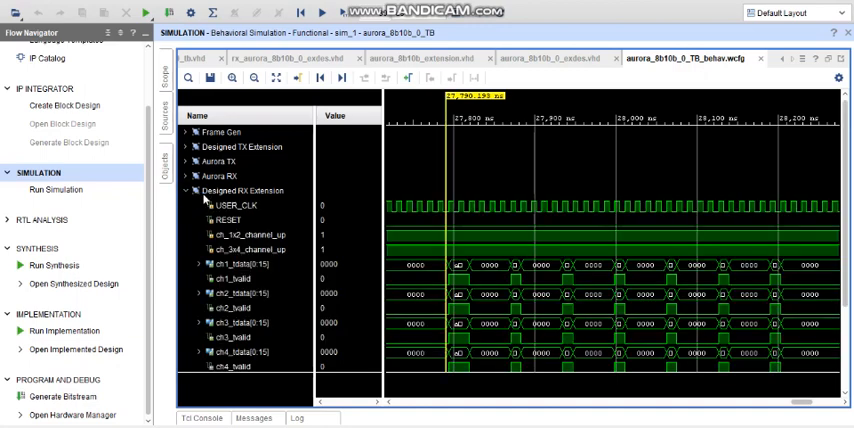
# Step: Scroll to the RX extension channels and select ch1_tdata and ch1_tvalid to confirm the received abcd data
pyautogui.scroll(-3)
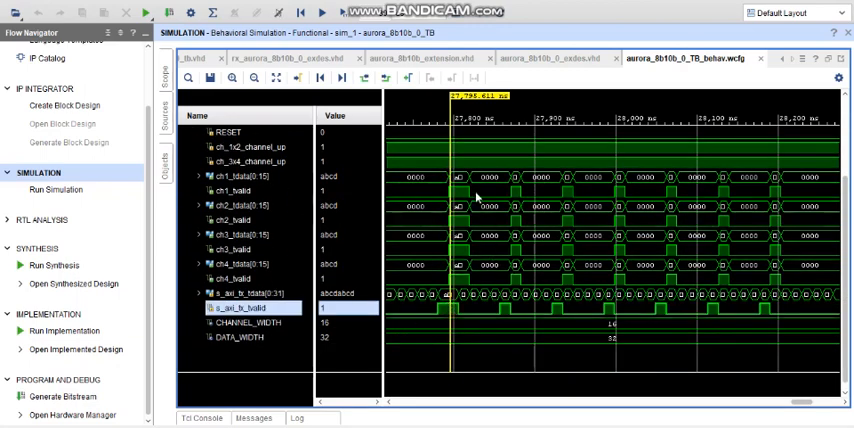
pyautogui.click(230, 186)
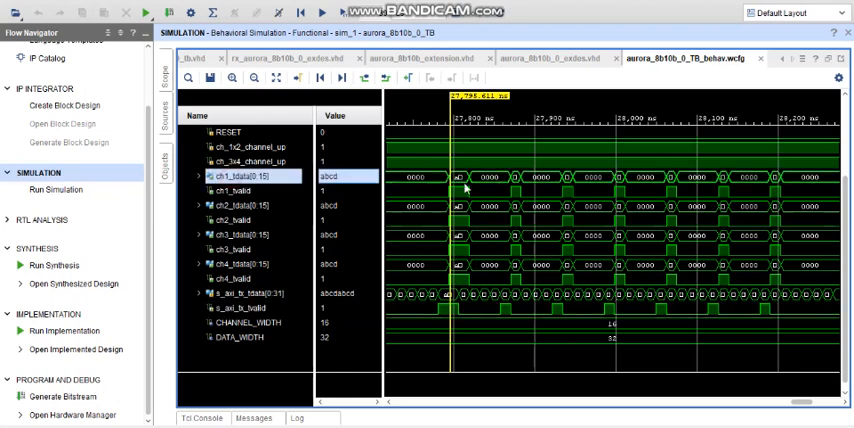
pyautogui.moveTo(460, 215)
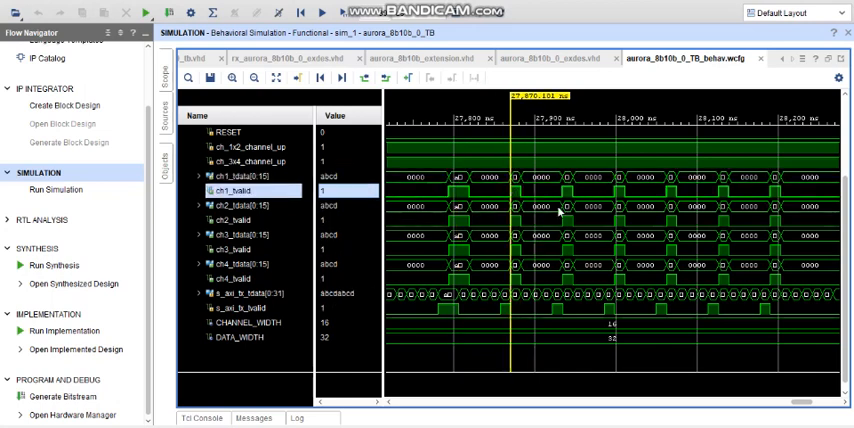
pyautogui.click(615, 192)
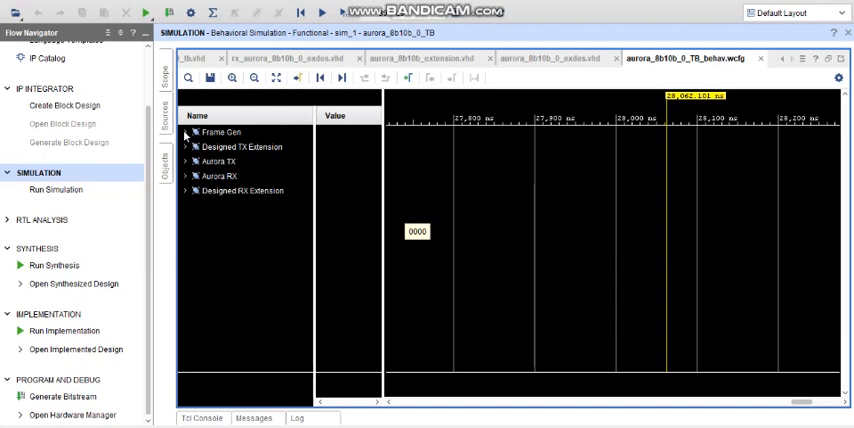
# Step: Force TX_D in Frame Gen to the hexadecimal constant 12345678, then start a force on TX_SRC_RDY_N
pyautogui.click(178, 134)
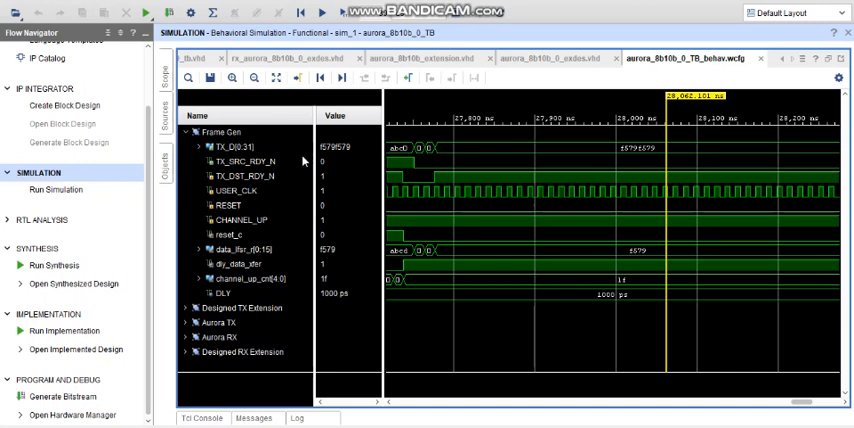
pyautogui.click(240, 152)
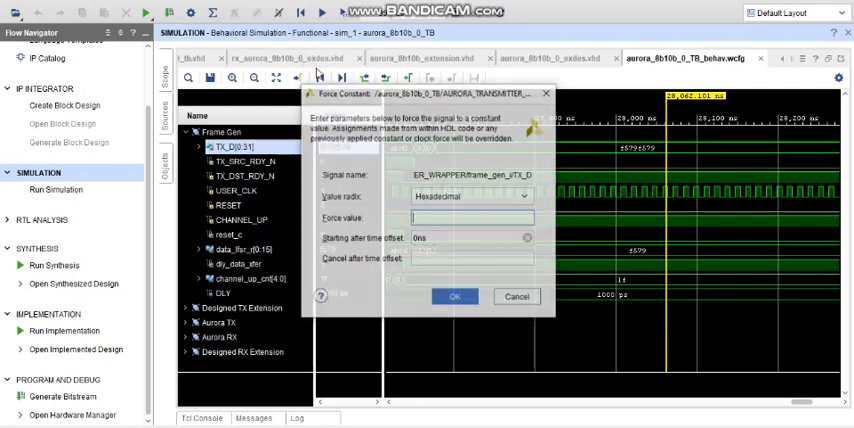
pyautogui.click(483, 216)
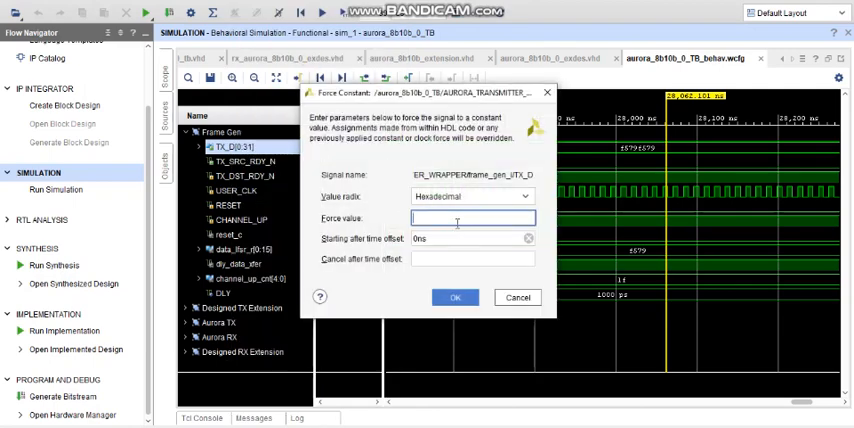
pyautogui.write('1')
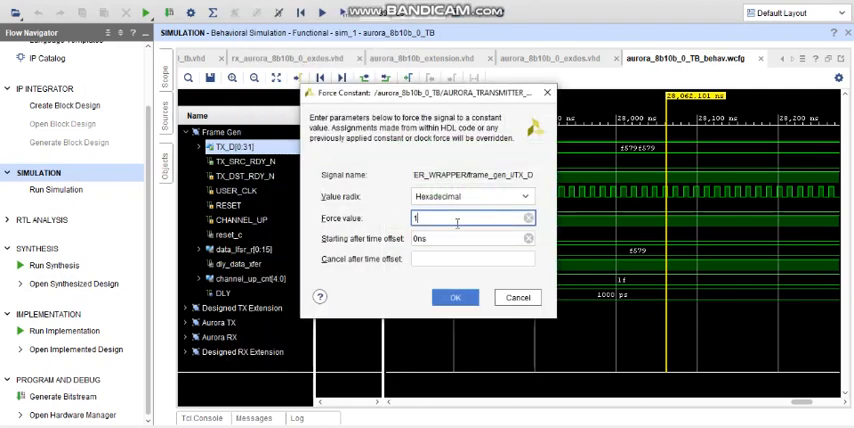
pyautogui.write('234567')
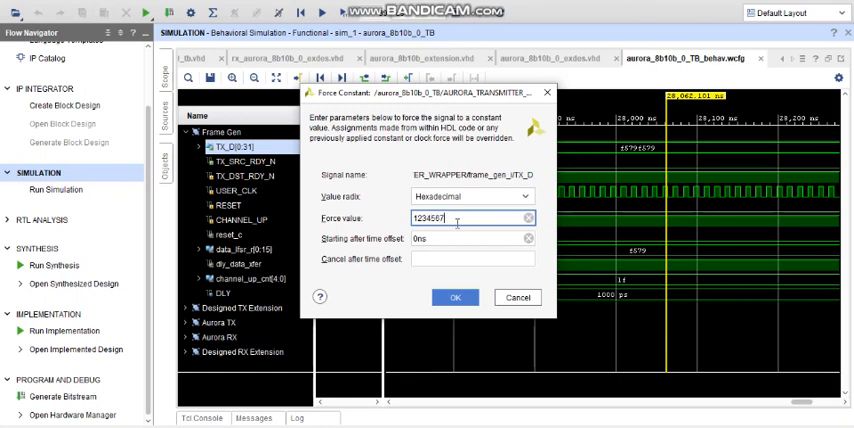
pyautogui.write('8')
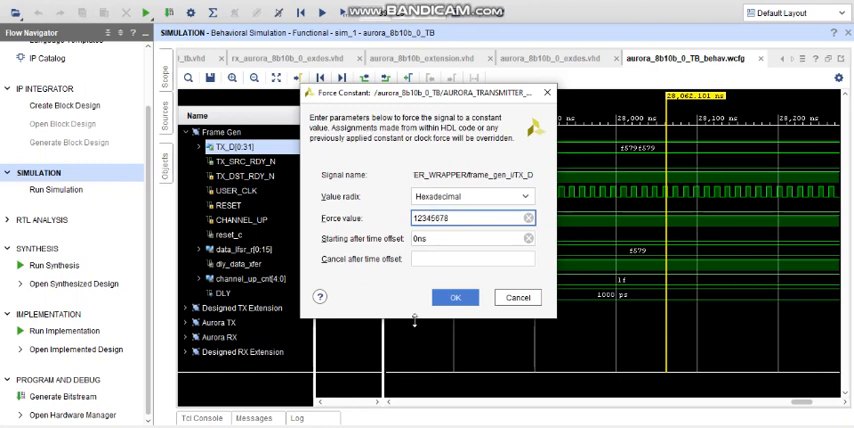
pyautogui.click(452, 297)
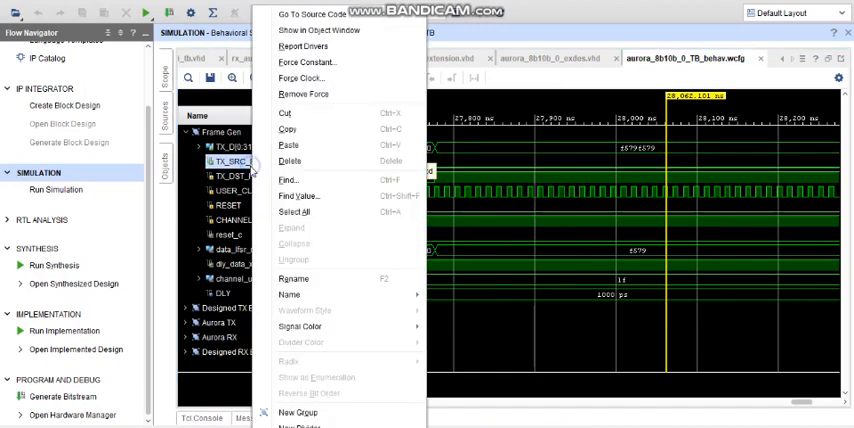
pyautogui.moveTo(327, 64)
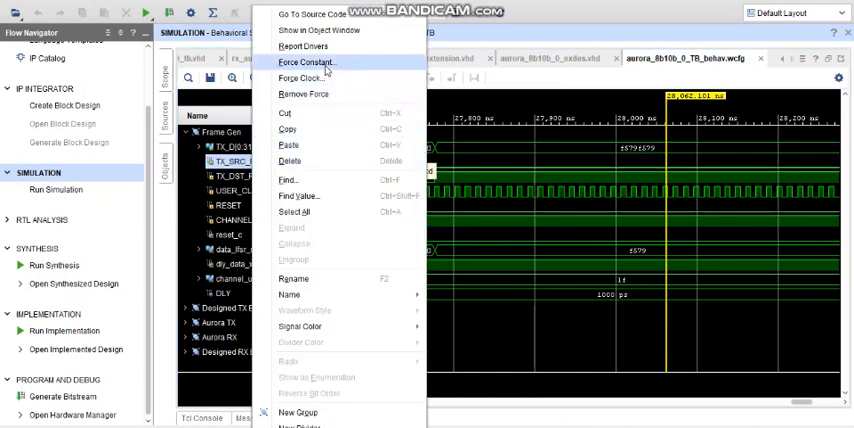
pyautogui.click(300, 64)
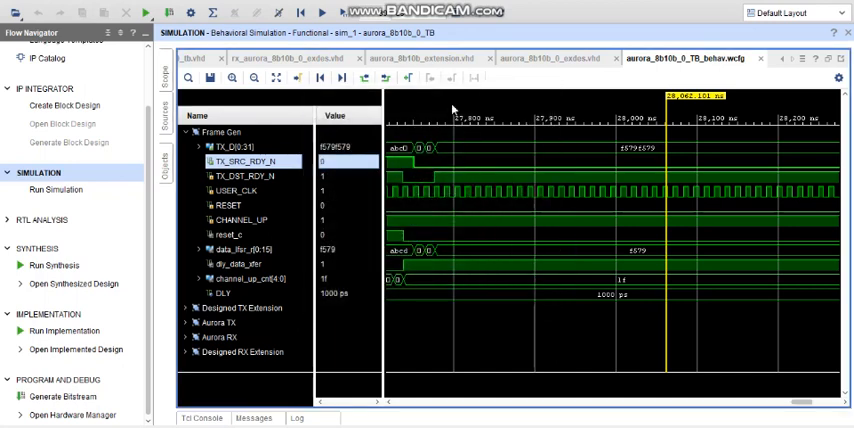
pyautogui.moveTo(452, 110)
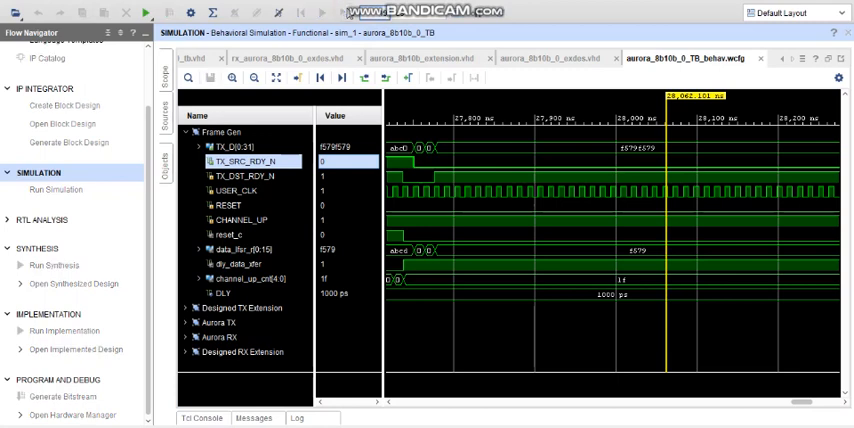
pyautogui.moveTo(258, 100)
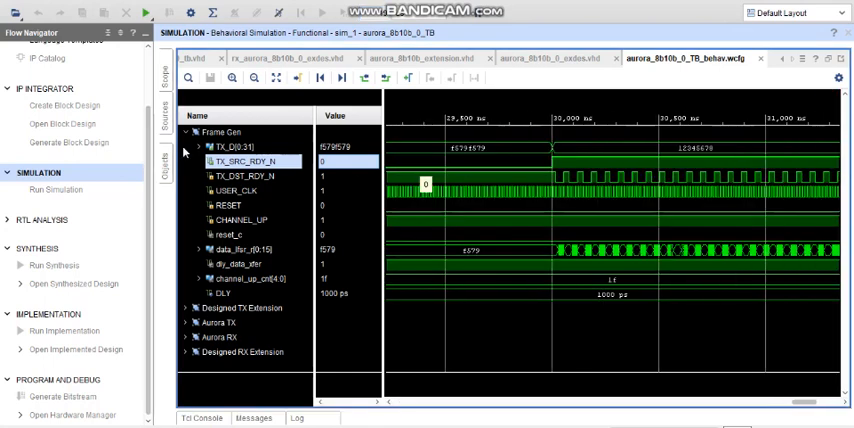
# Step: Collapse the Frame Gen signal group after TX_D shows the forced 12345678
pyautogui.click(188, 131)
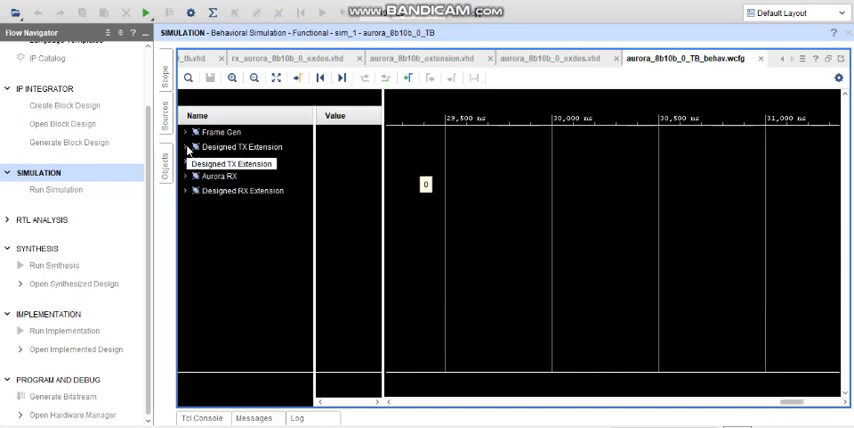
# Step: Zoom to the full run and expand Designed TX Extension to see s_axi_tx_tdata reading 12345678
pyautogui.click(255, 77)
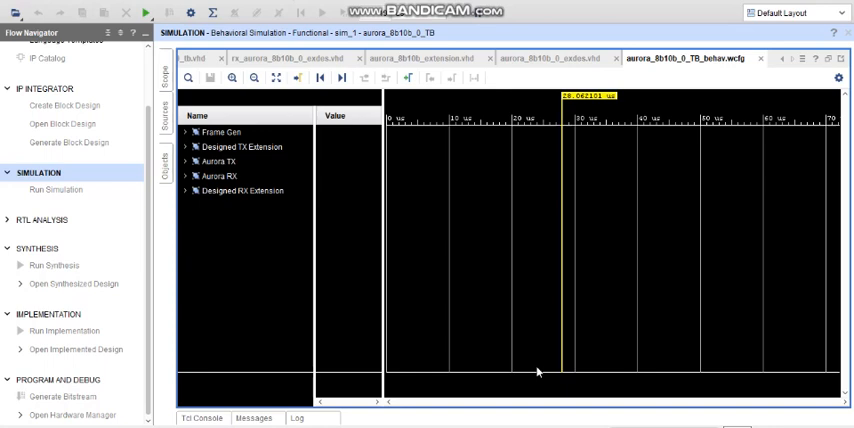
pyautogui.moveTo(572, 147)
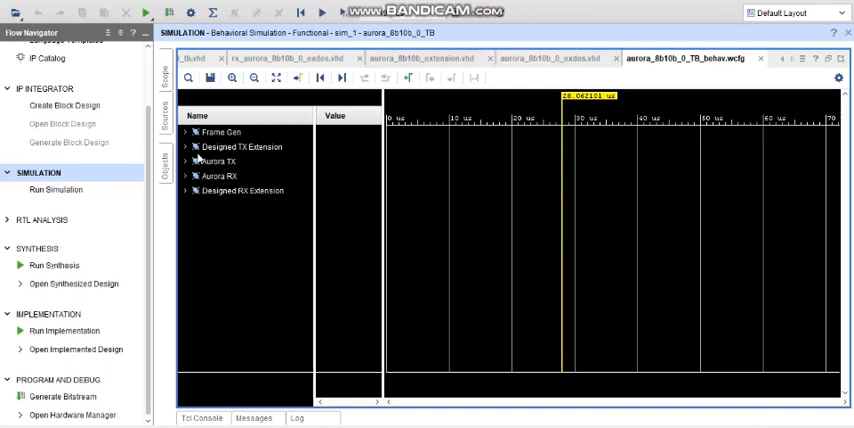
pyautogui.click(183, 148)
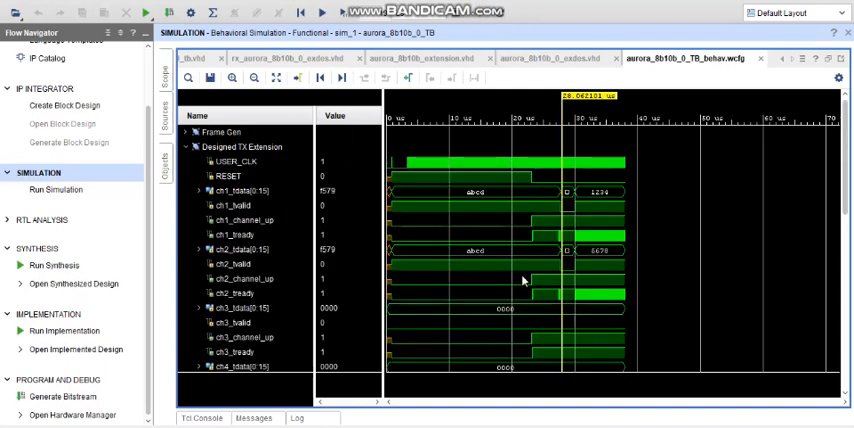
pyautogui.scroll(-3)
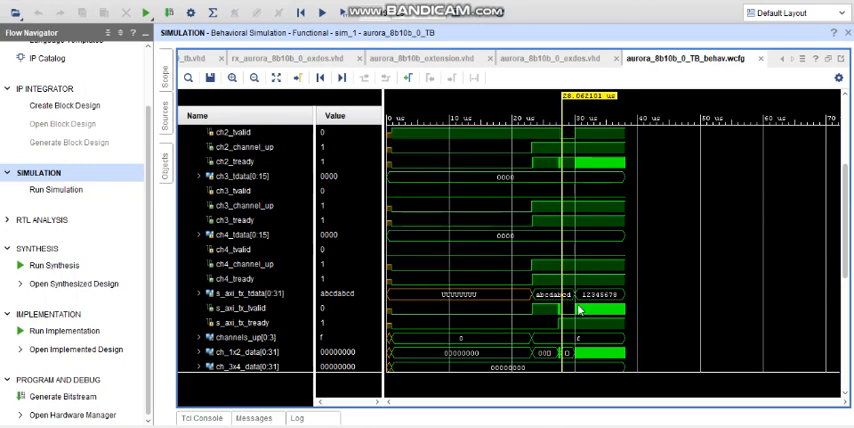
pyautogui.moveTo(586, 312)
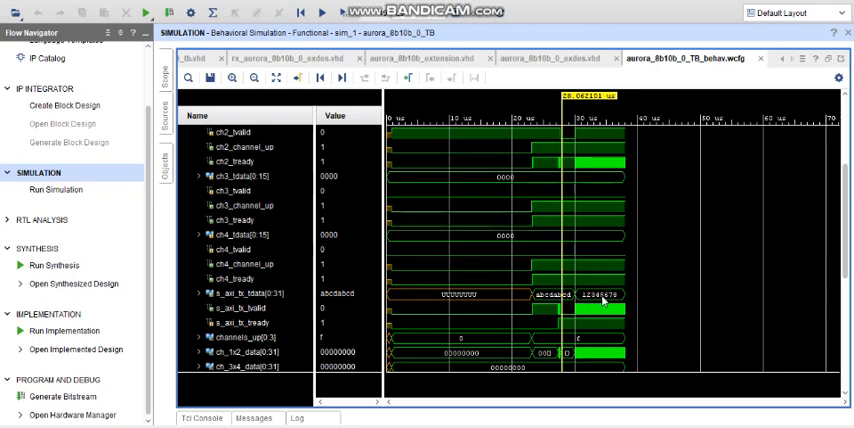
pyautogui.moveTo(230, 295)
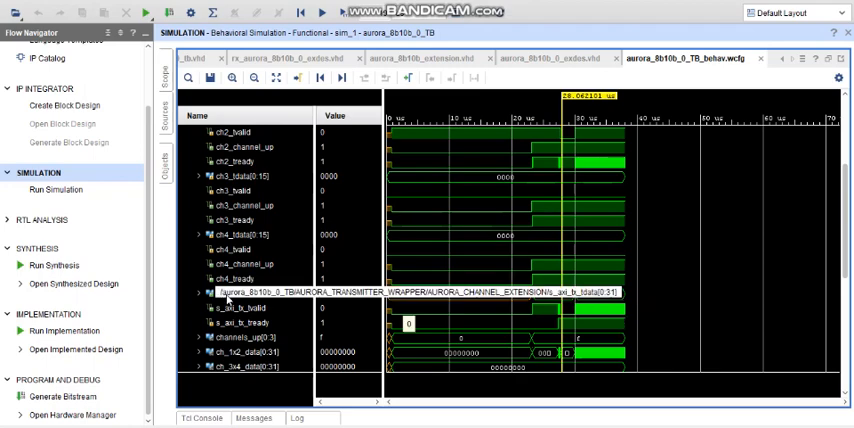
pyautogui.scroll(3)
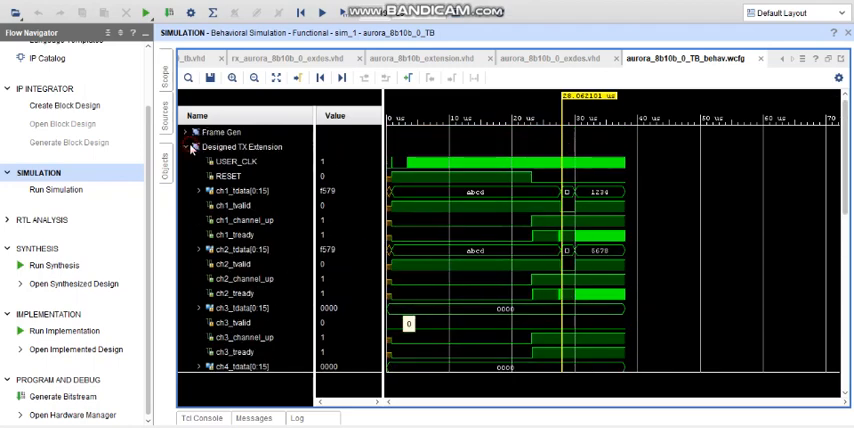